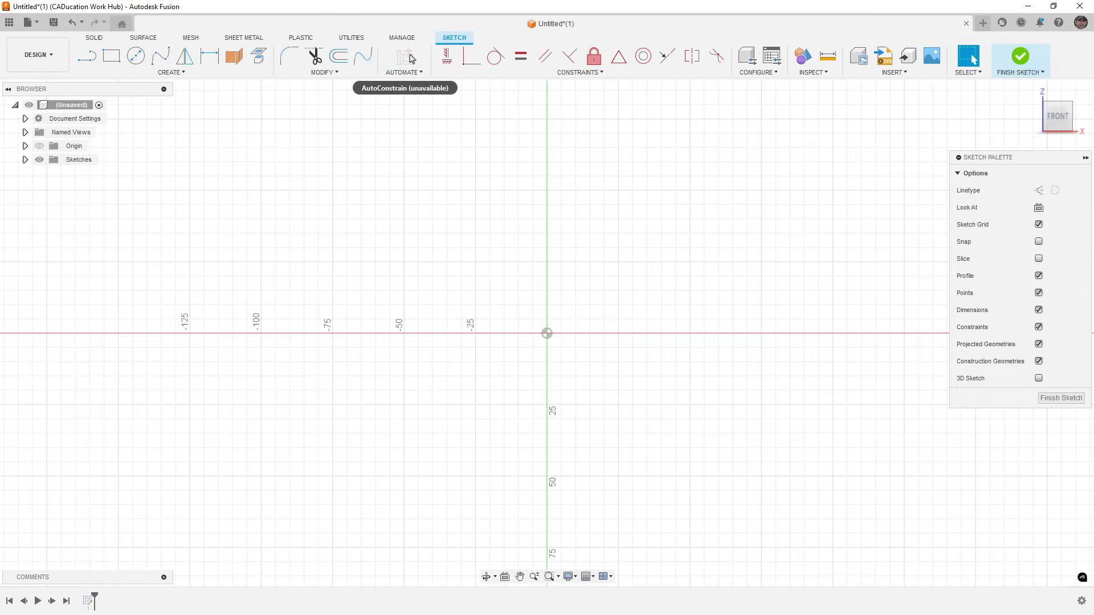
# Step: Draw the closed lathe profile with a notch, a chamfered corner and a vertical construction centreline
pyautogui.click(403, 71)
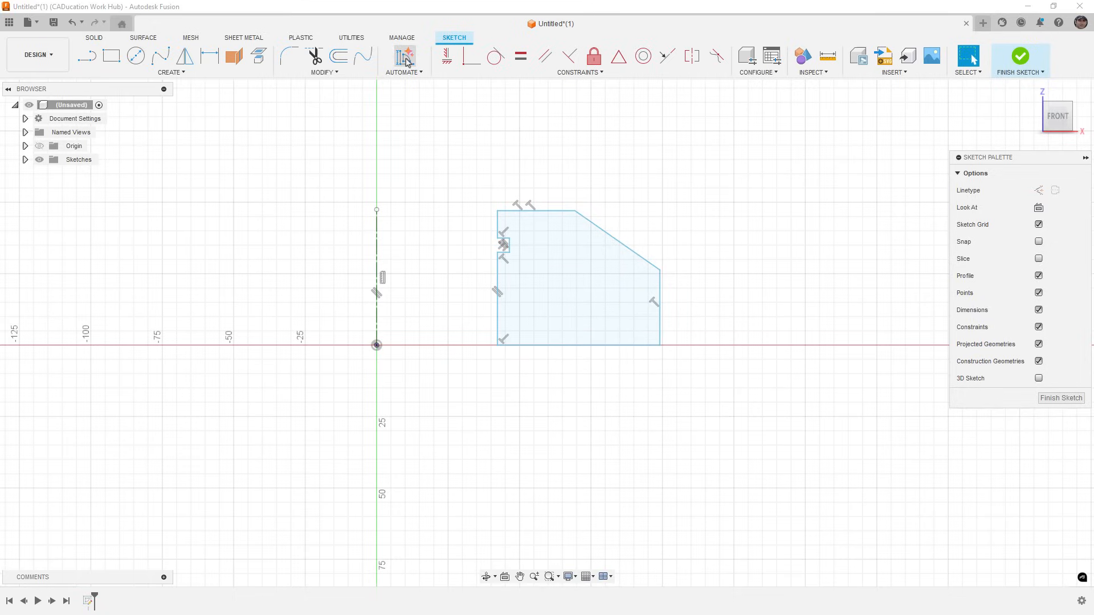
# Step: Preview AutoConstrain's suggested constraints and dimensions, cancel them, and begin a centreline-to-profile dimension
pyautogui.click(405, 56)
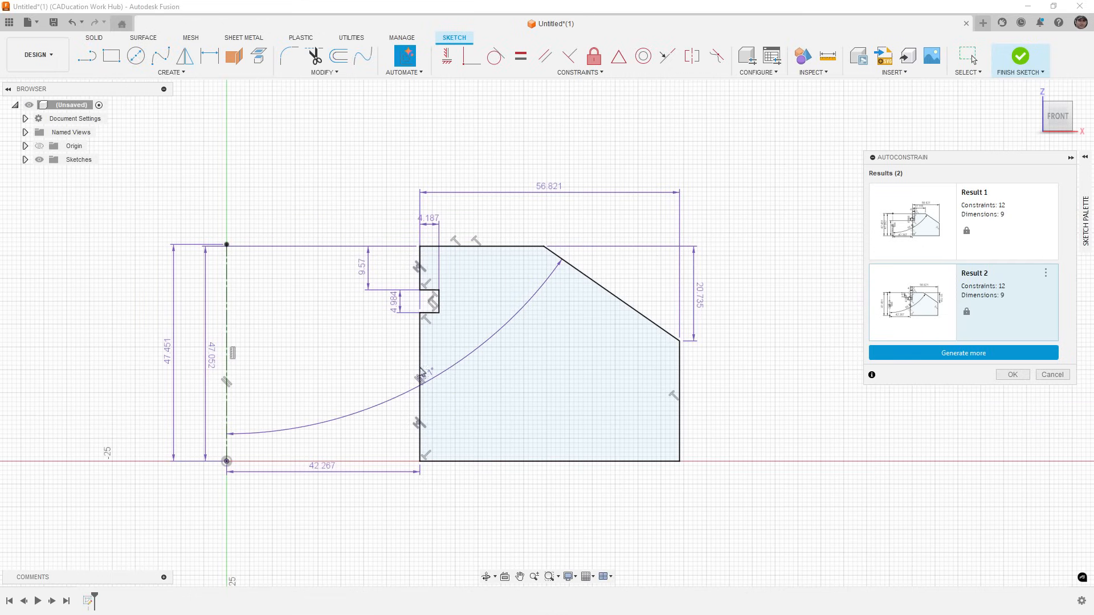
pyautogui.moveTo(229, 295)
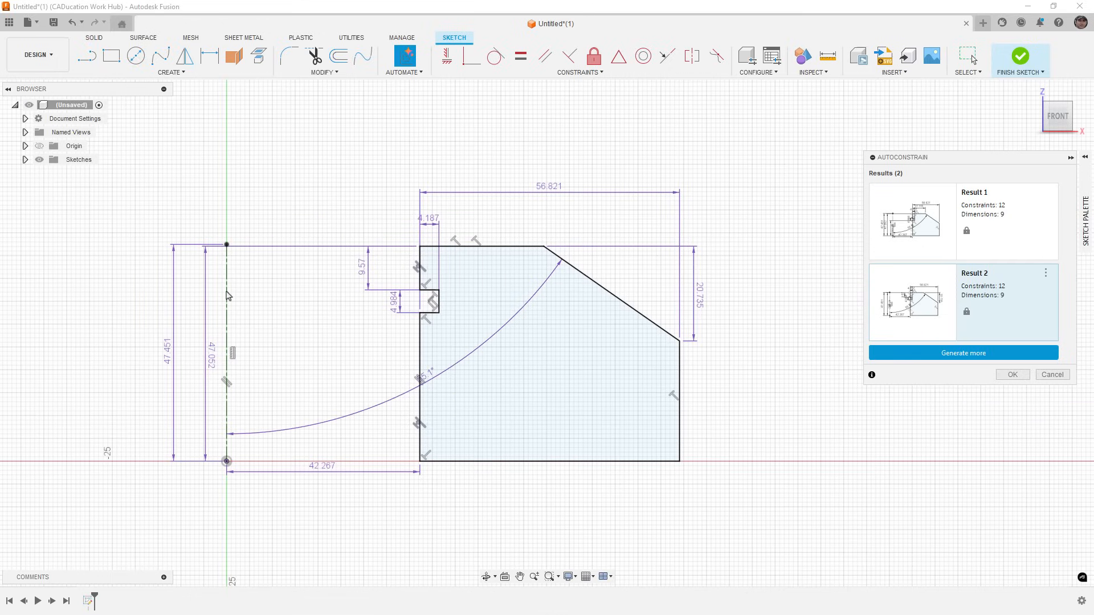
pyautogui.moveTo(403, 302)
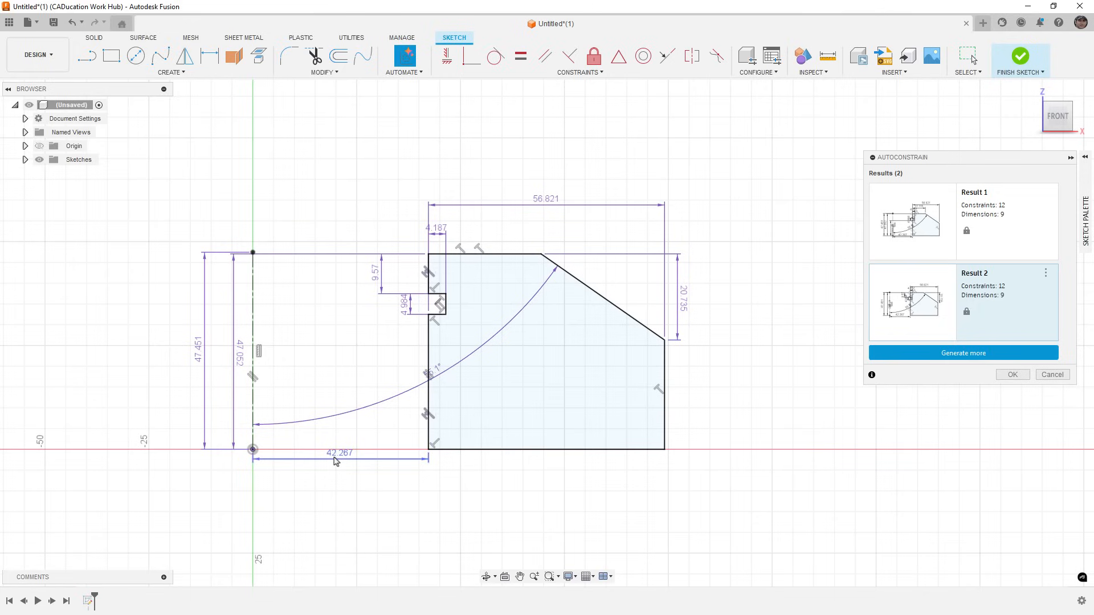
pyautogui.moveTo(696, 428)
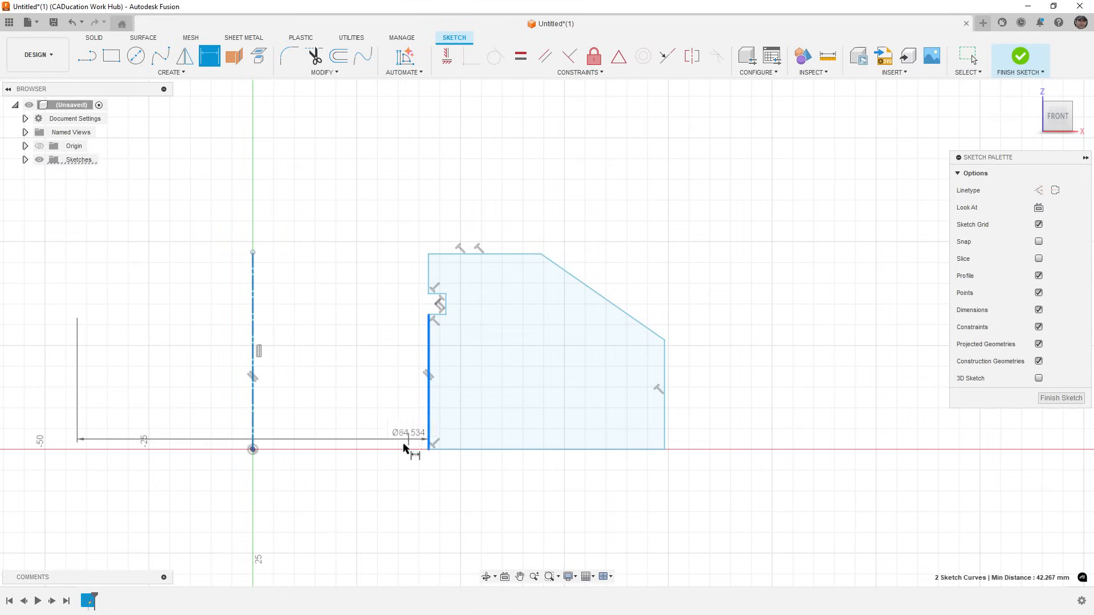
# Step: Dimension the profile with Ø85 and Ø200 diameters and a 45 height
pyautogui.click(411, 454)
pyautogui.write('2')
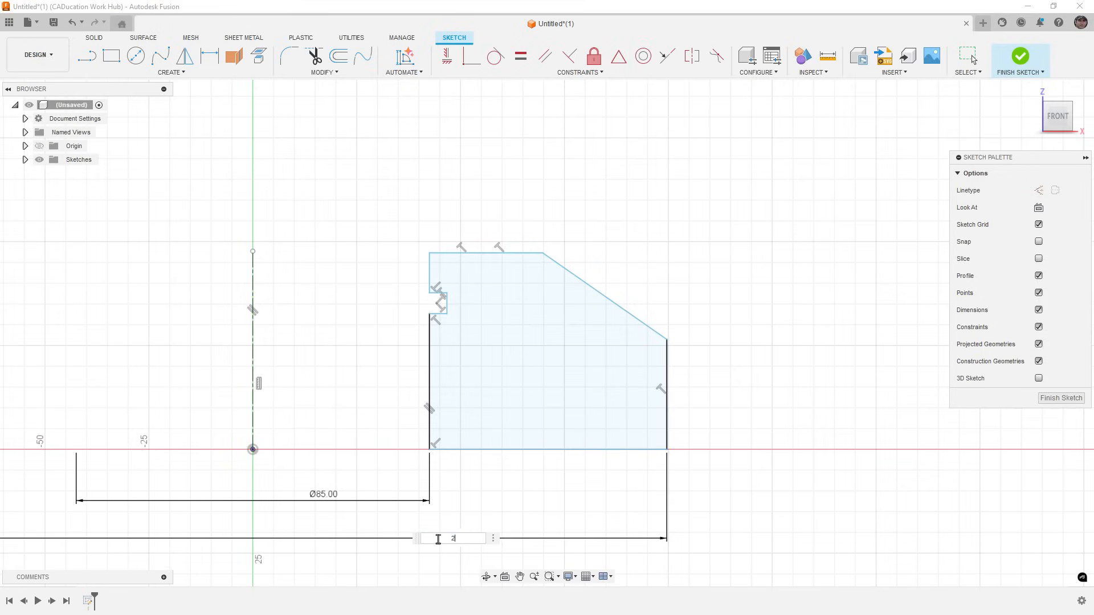
pyautogui.press('Return')
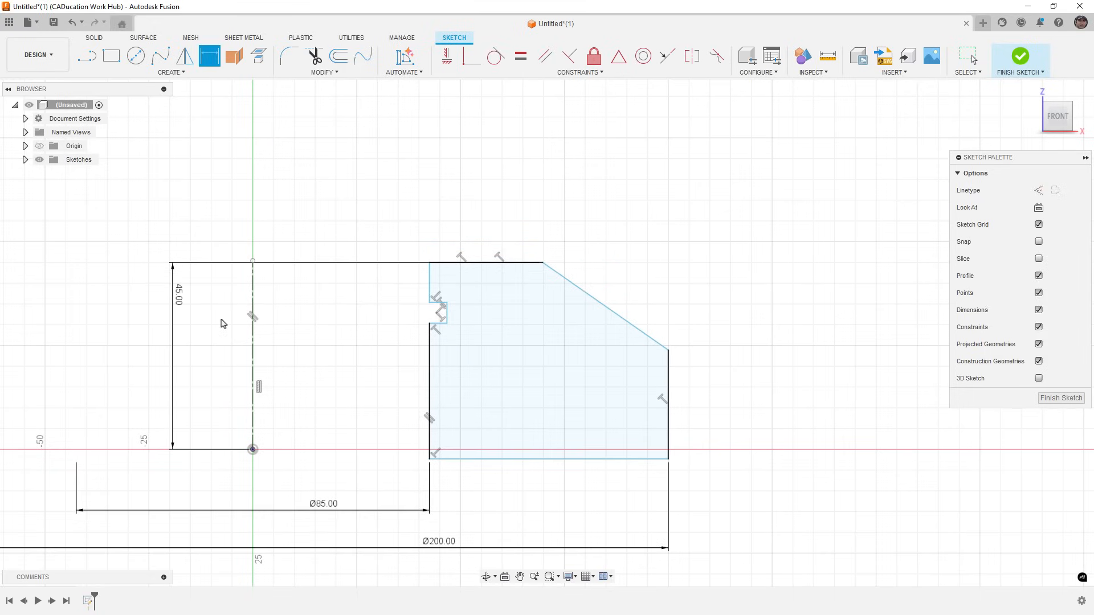
pyautogui.moveTo(460, 79)
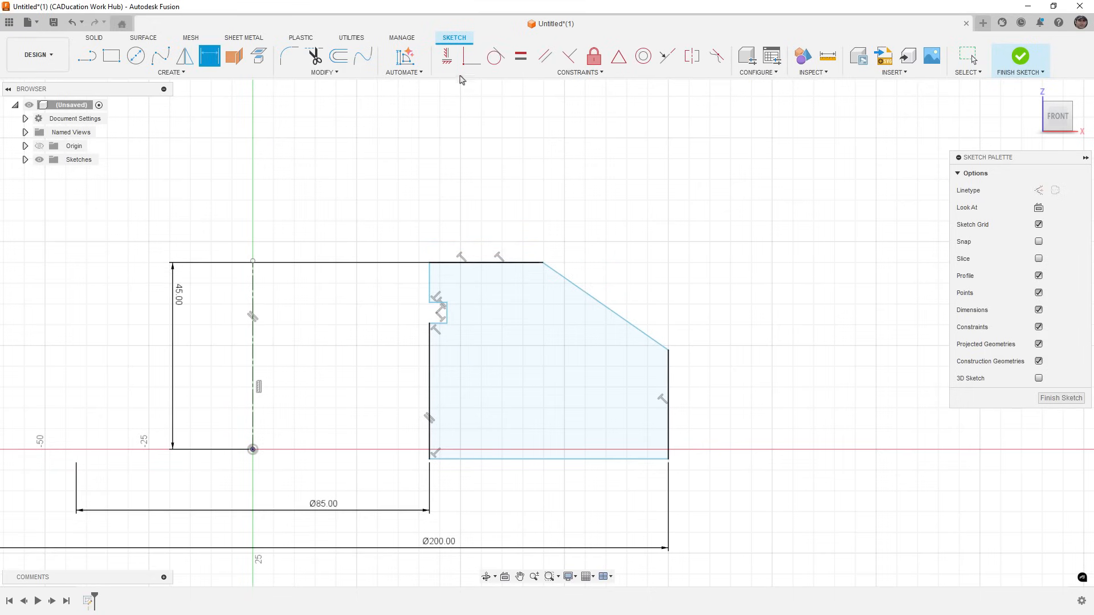
# Step: Constrain the centreline collinear with the profile geometry and dismiss the pending dimension entry
pyautogui.click(548, 458)
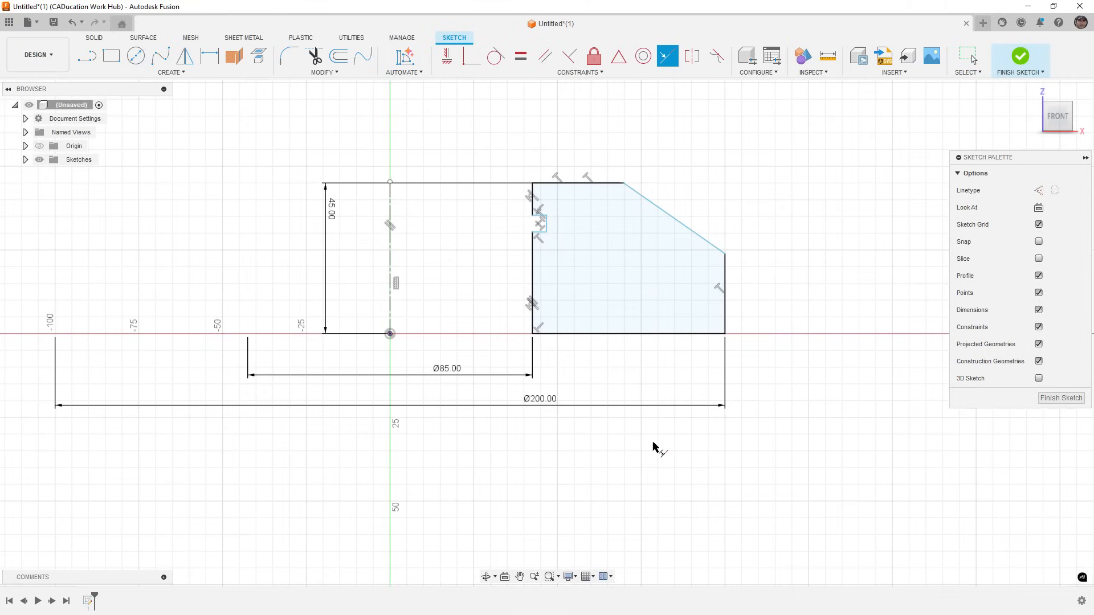
pyautogui.moveTo(393, 262)
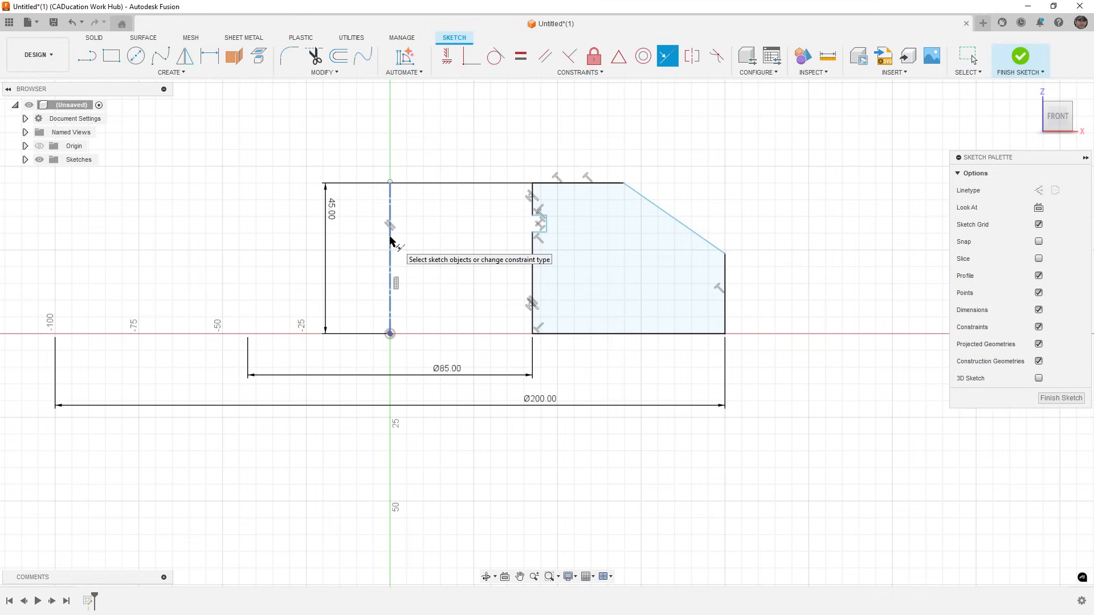
pyautogui.moveTo(404, 291)
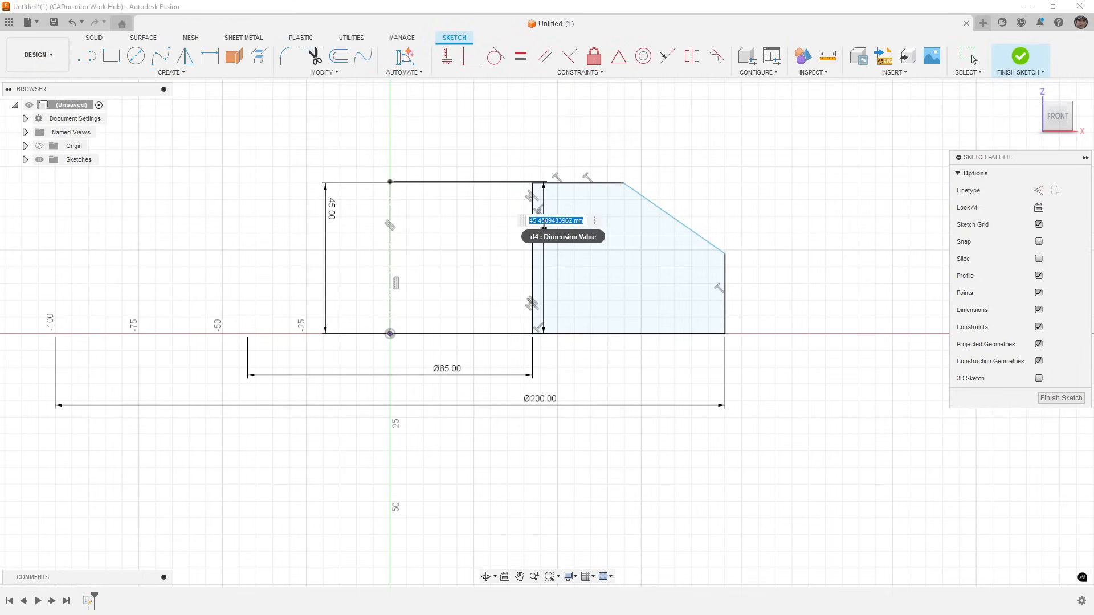
pyautogui.press('Return')
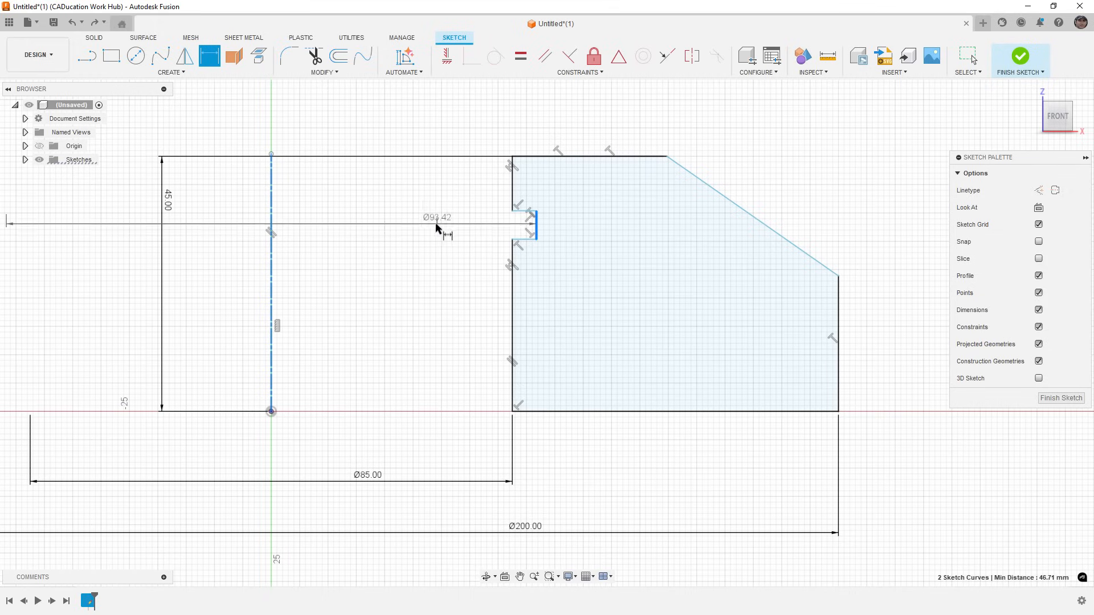
# Step: Toggle the notch dimension to a distance and back to a diameter, setting Ø95
pyautogui.rightClick(436, 228)
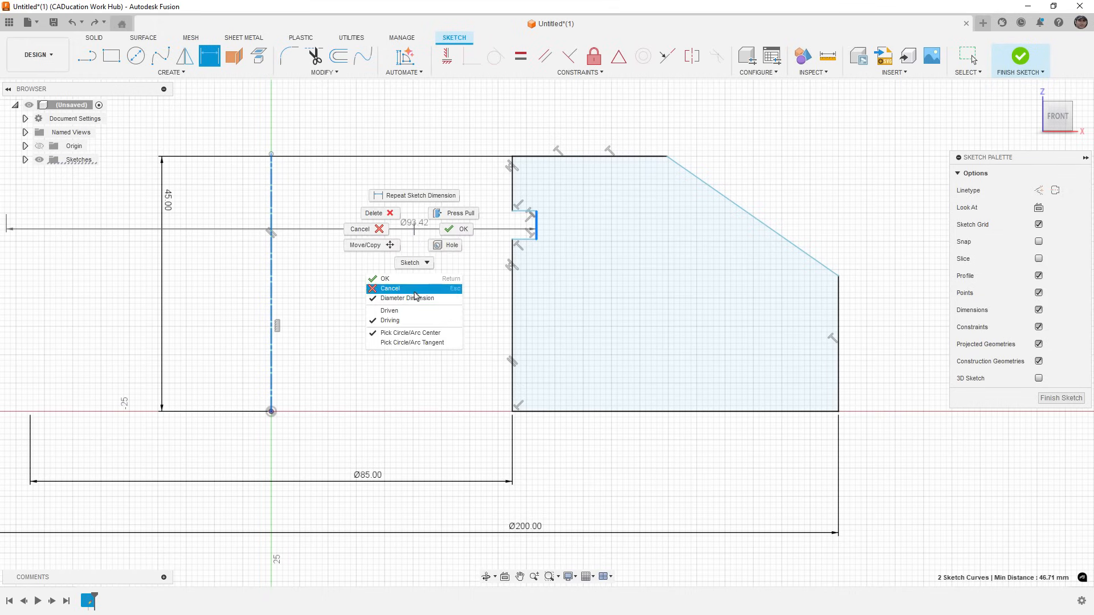
pyautogui.click(389, 289)
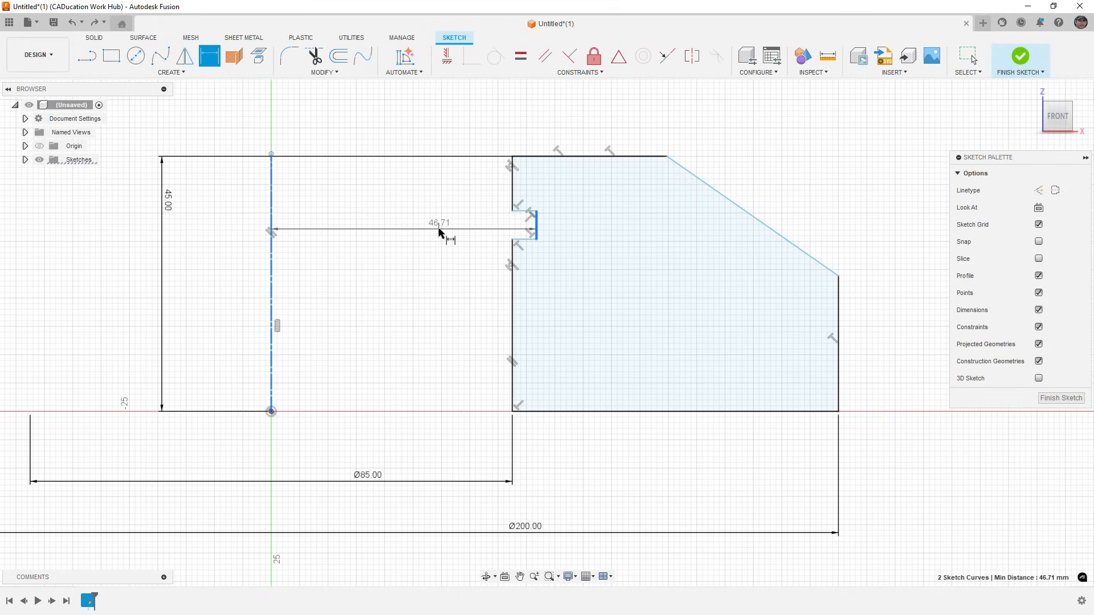
pyautogui.rightClick(439, 233)
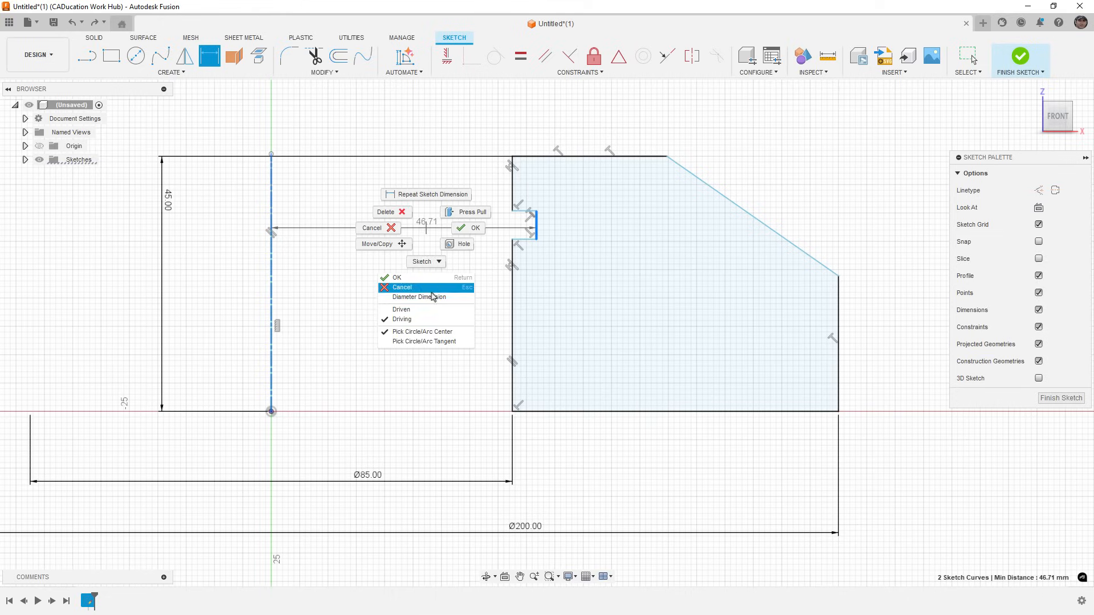
pyautogui.click(401, 287)
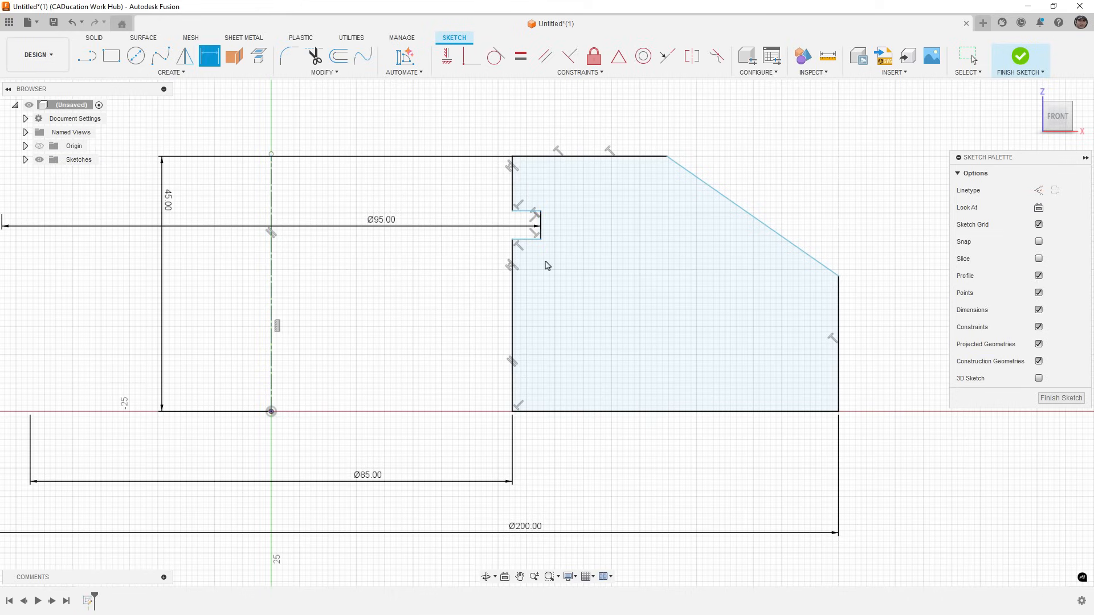
pyautogui.scroll(-3)
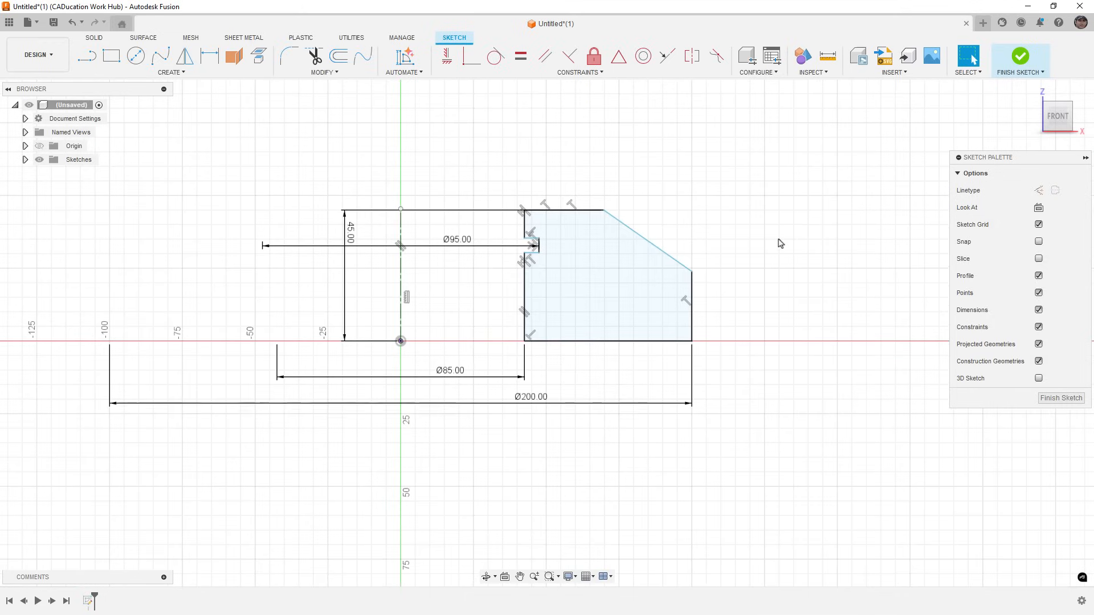
# Step: Finish the lathe sketch and start a new front-plane sketch with a centre rectangle
pyautogui.click(1020, 56)
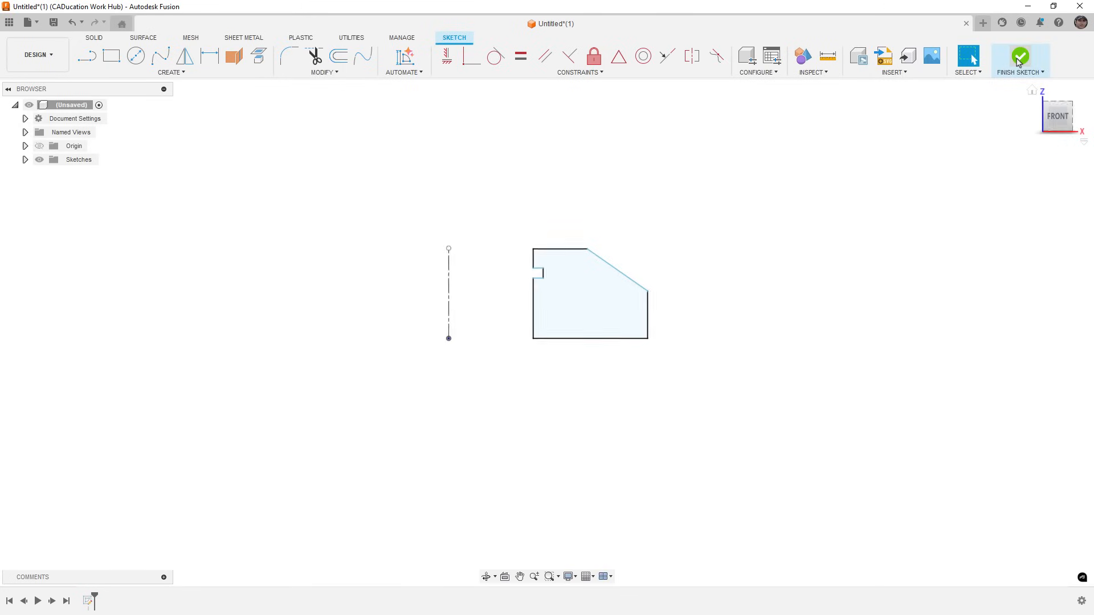
pyautogui.click(1019, 56)
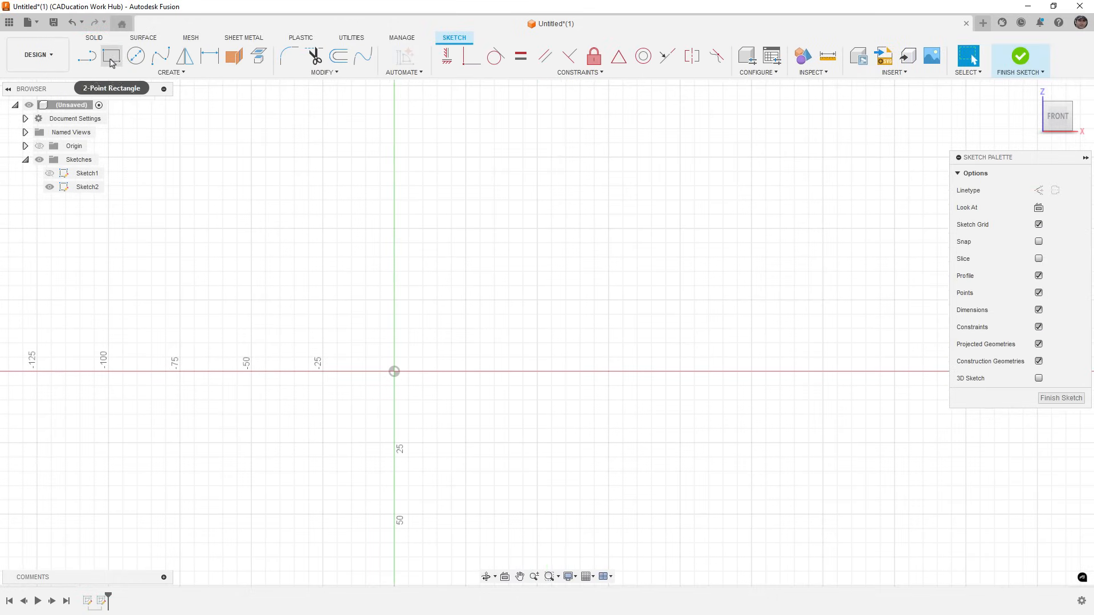
pyautogui.click(111, 56)
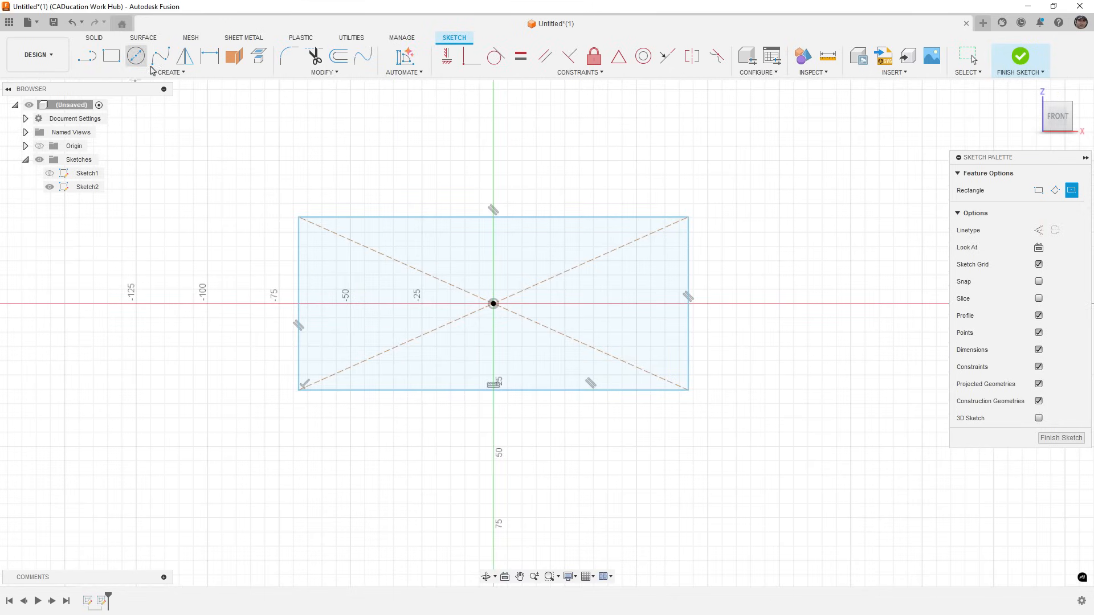
# Step: Draw four centre-diameter hole circles near the rectangle's corners
pyautogui.click(135, 56)
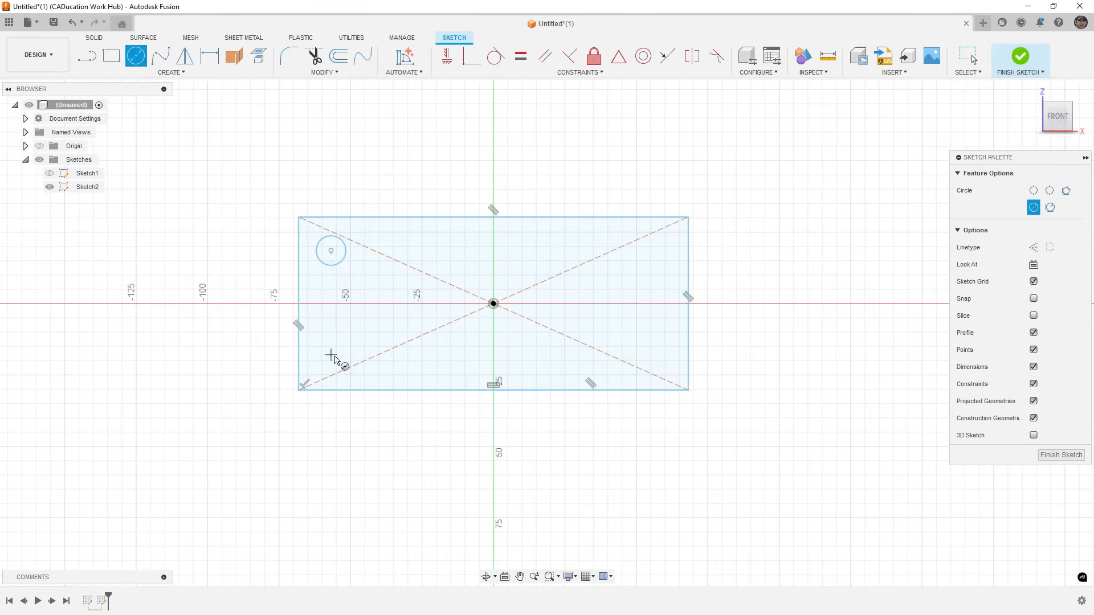
pyautogui.click(330, 355)
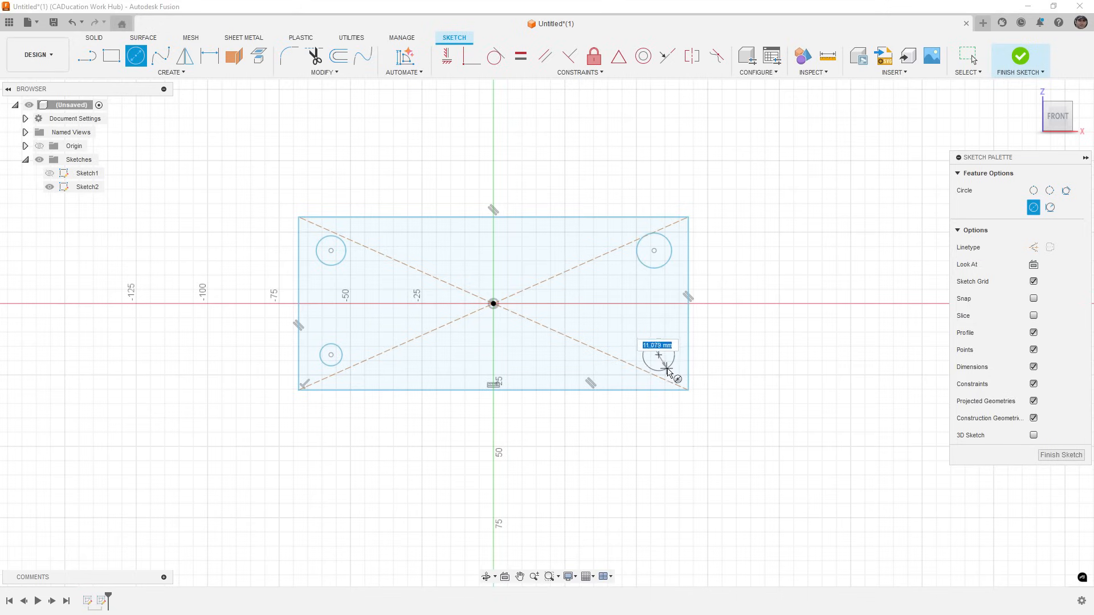
pyautogui.click(660, 354)
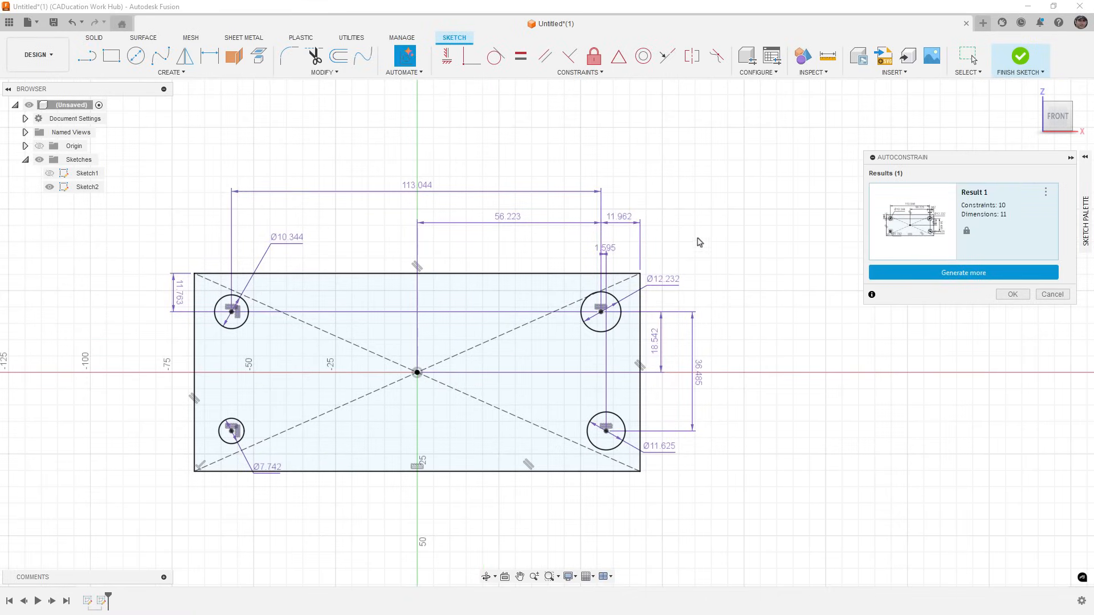
# Step: Generate more AutoConstrain results and accept Result 2 for the rectangle and holes
pyautogui.click(963, 272)
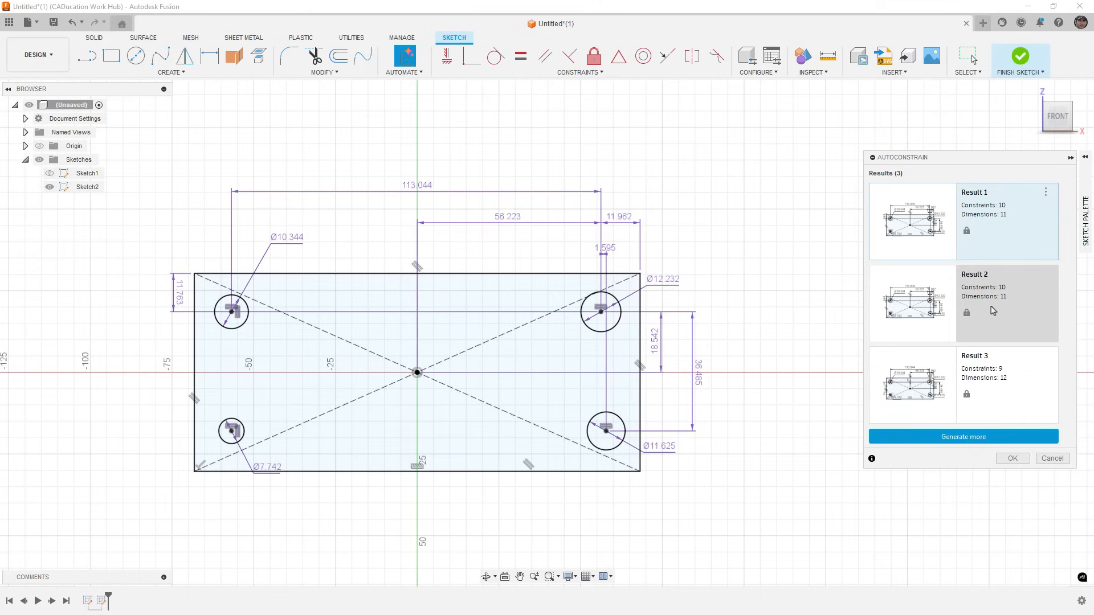
pyautogui.click(963, 302)
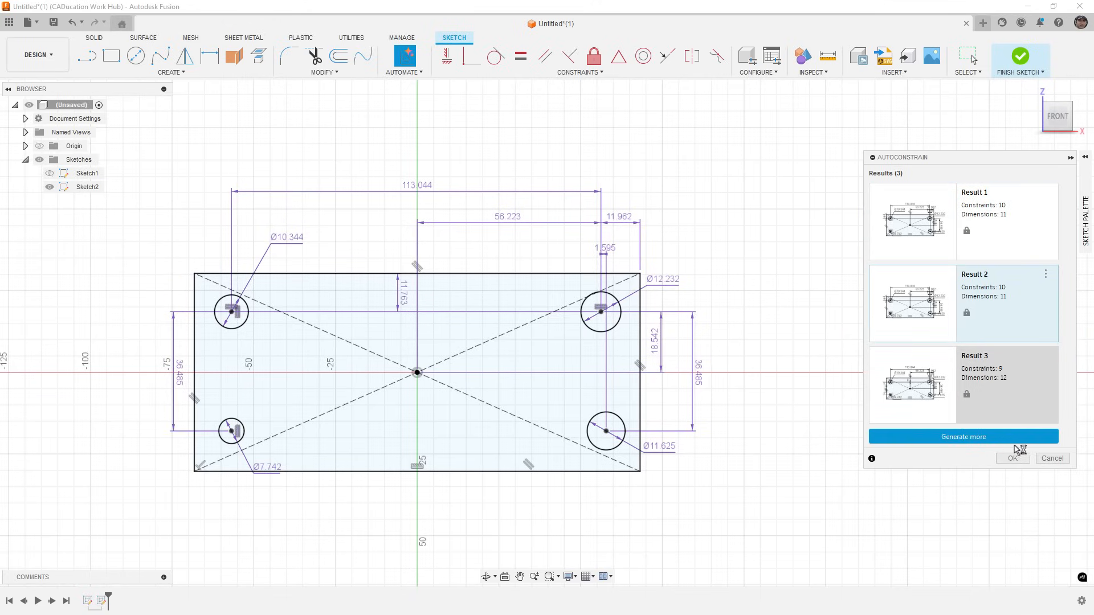
pyautogui.click(1013, 458)
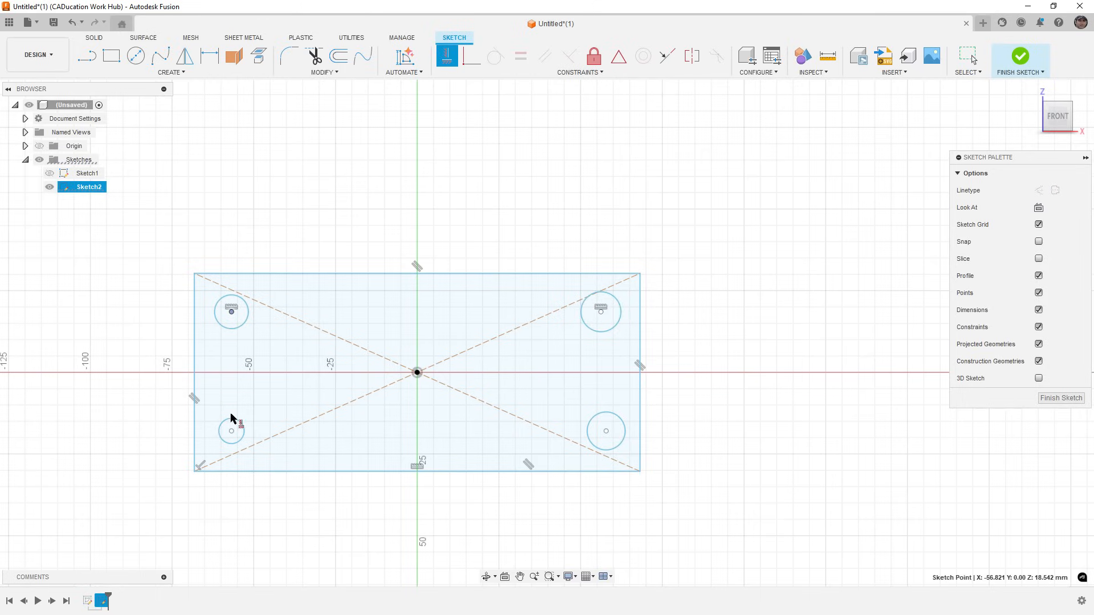
# Step: Make the lower-left hole equal to the others, then preview and cancel AutoConstrain
pyautogui.click(606, 431)
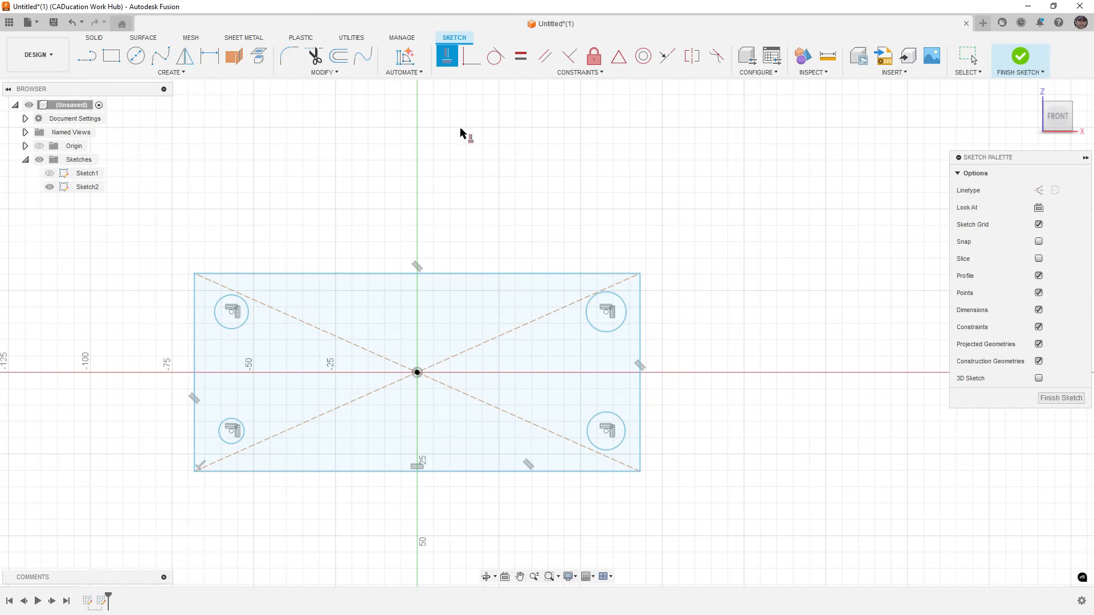
pyautogui.click(231, 431)
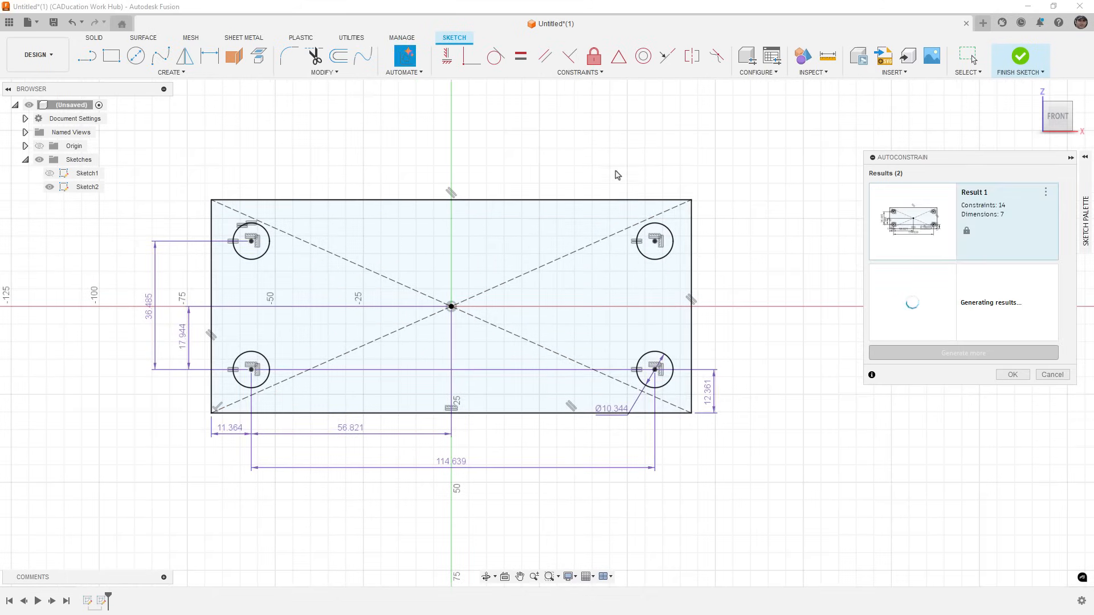
pyautogui.moveTo(748, 391)
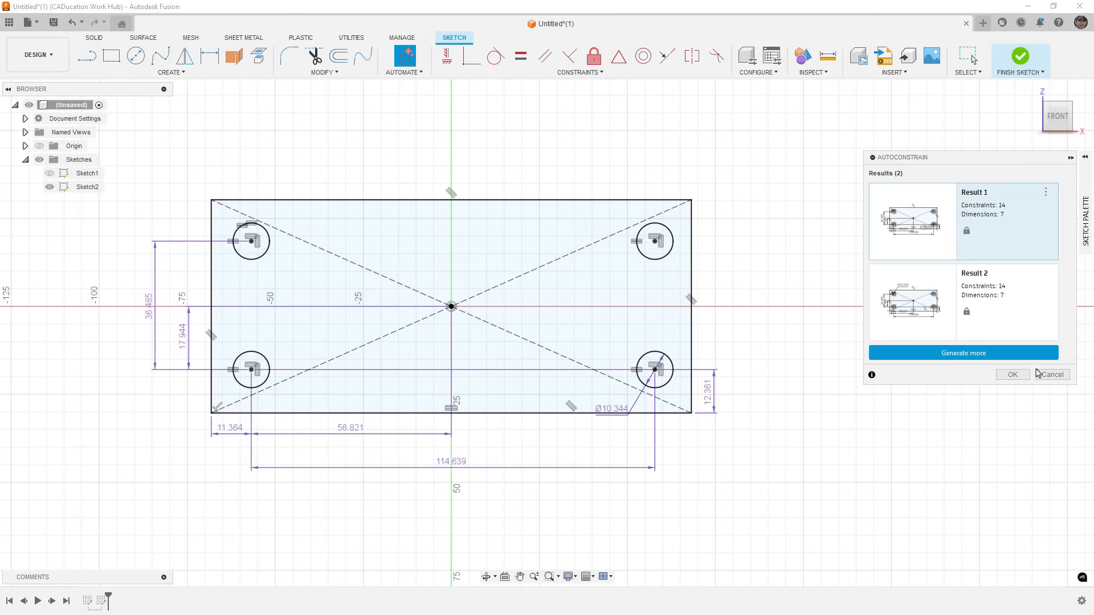
pyautogui.click(1012, 375)
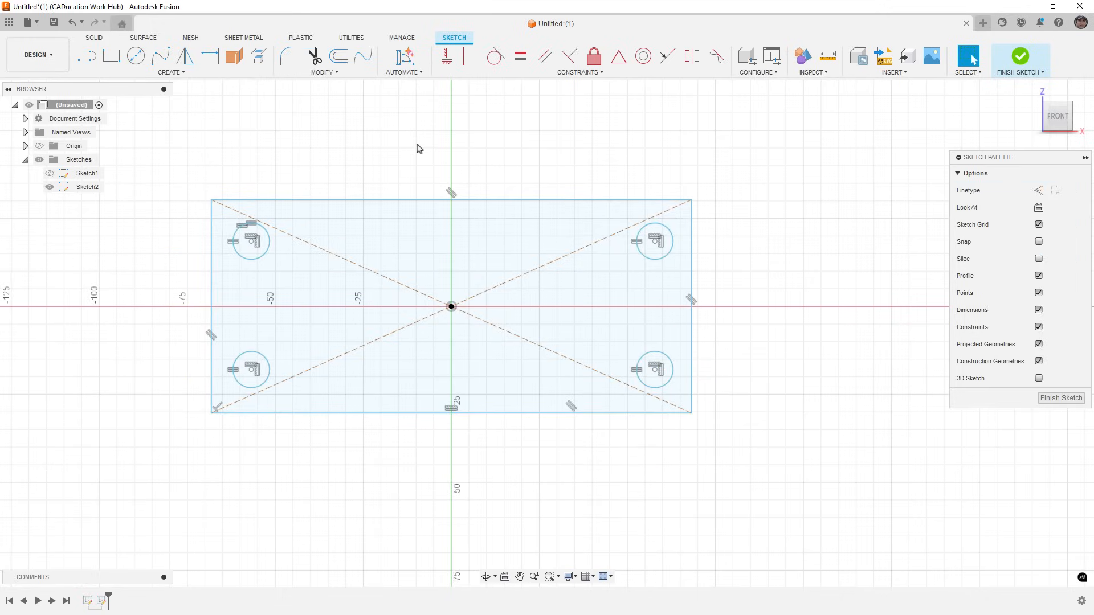
# Step: Draw a line from the origin to the top-edge midpoint and make it construction geometry
pyautogui.click(86, 55)
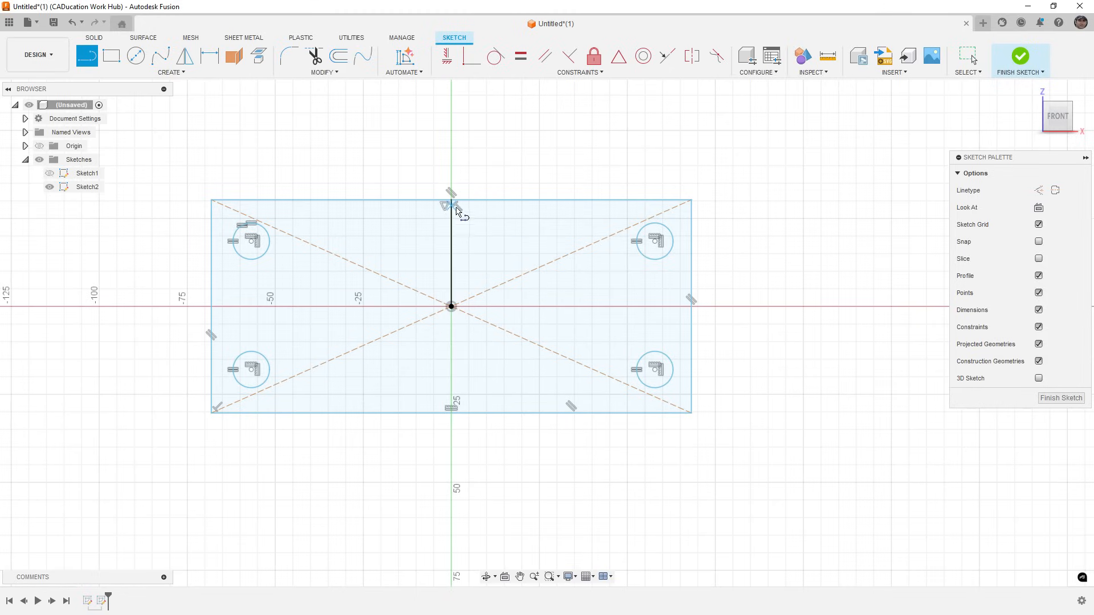
pyautogui.click(451, 255)
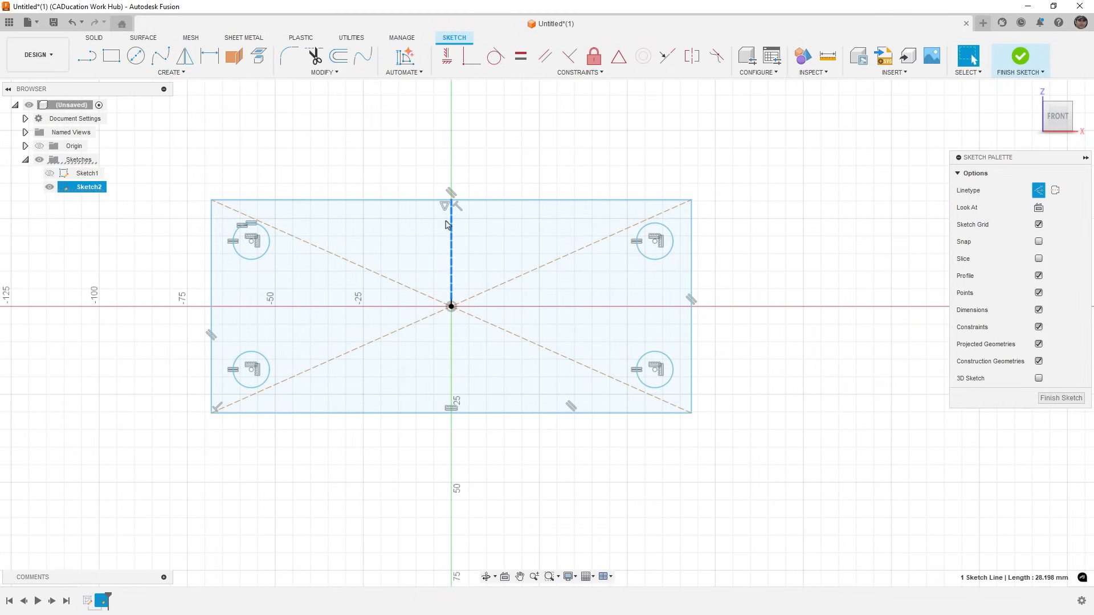
pyautogui.click(581, 72)
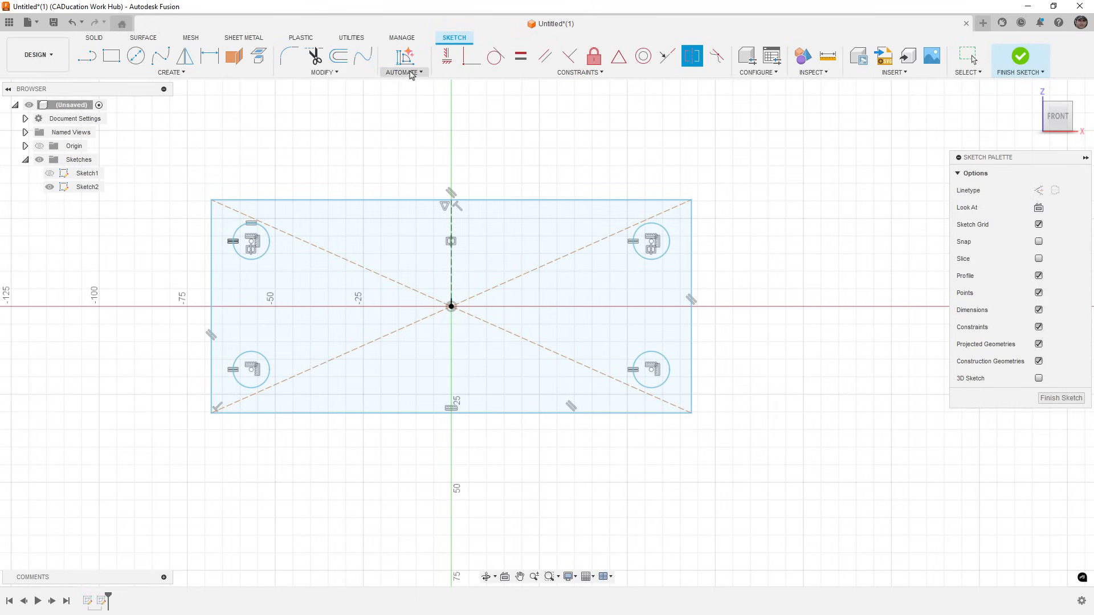
pyautogui.click(403, 57)
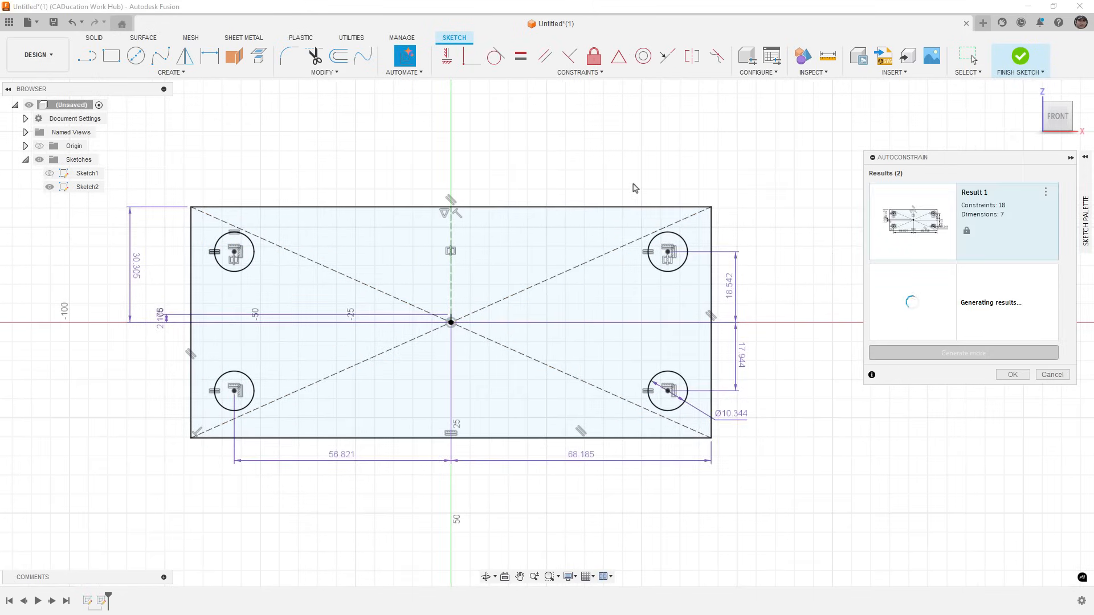
pyautogui.moveTo(648, 178)
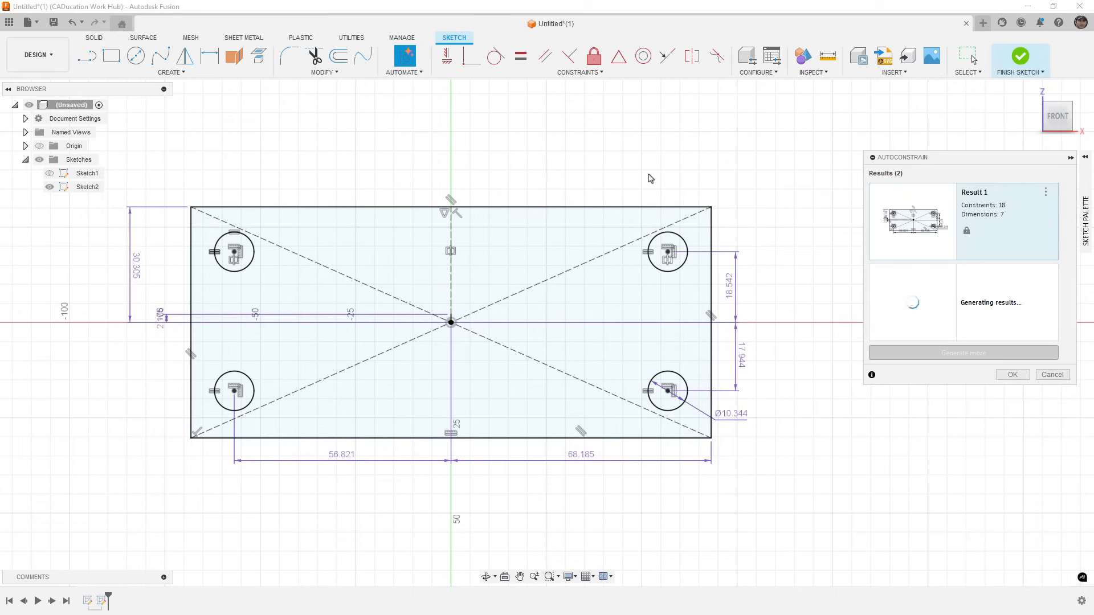
pyautogui.moveTo(564, 521)
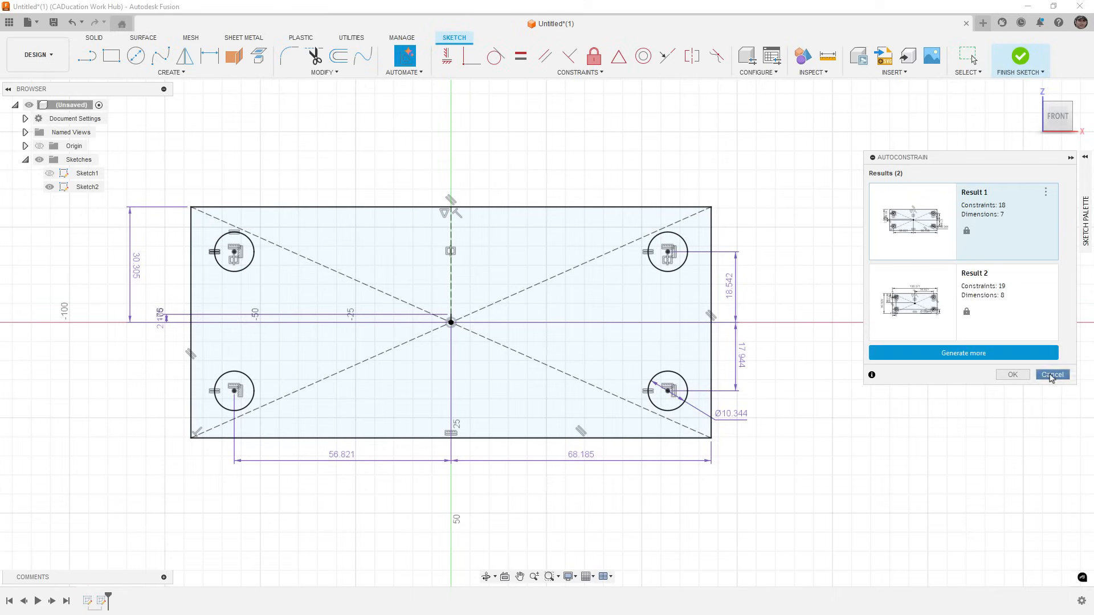
pyautogui.click(1051, 374)
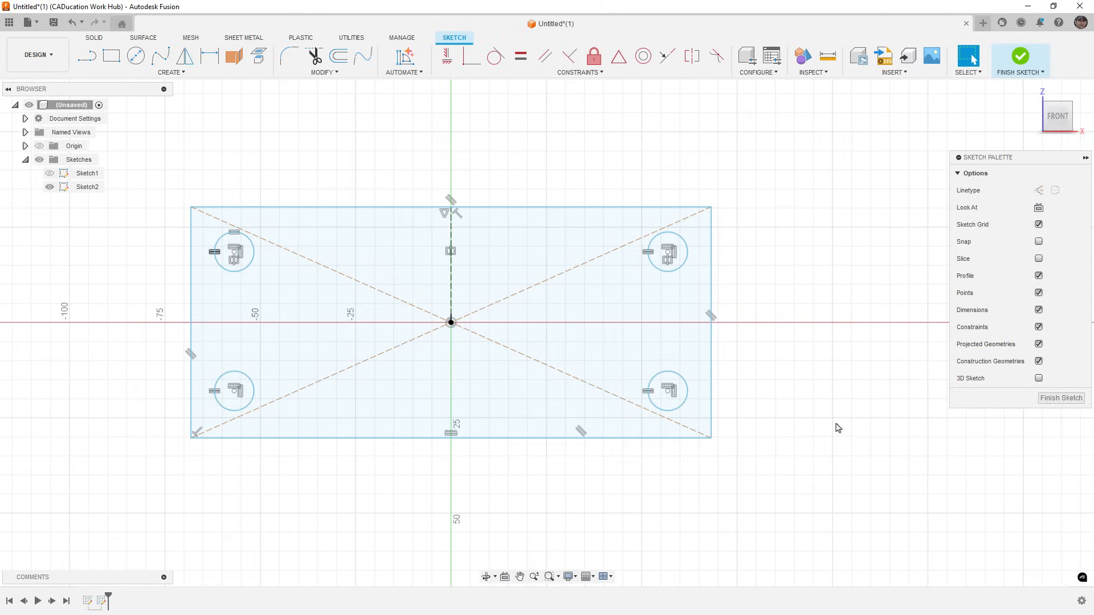
pyautogui.moveTo(842, 411)
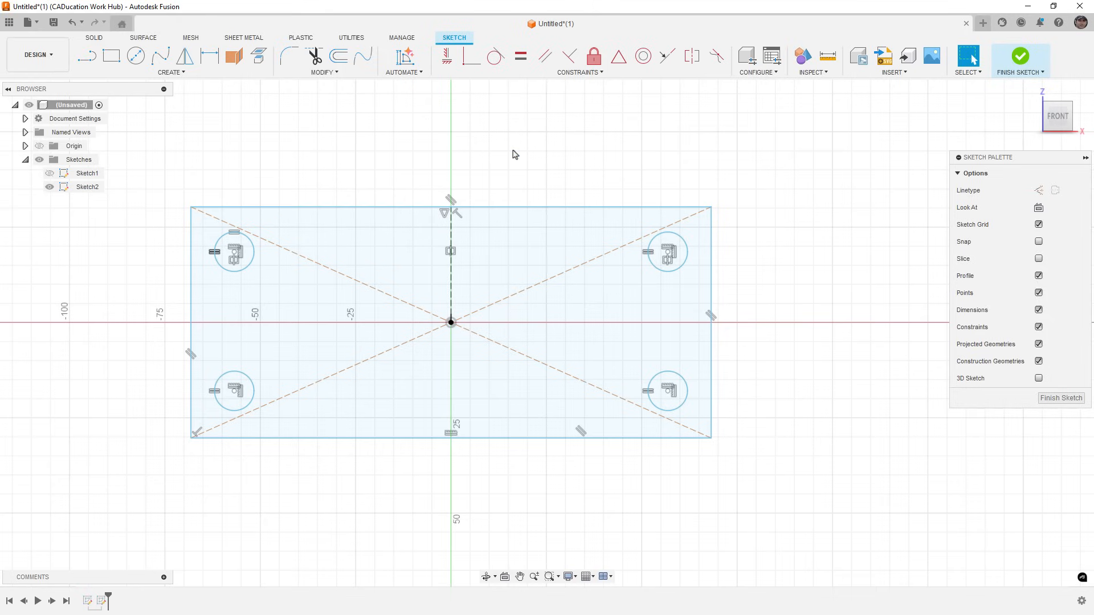
# Step: Check the plate profile, clear the selection, and finish Sketch2
pyautogui.click(87, 187)
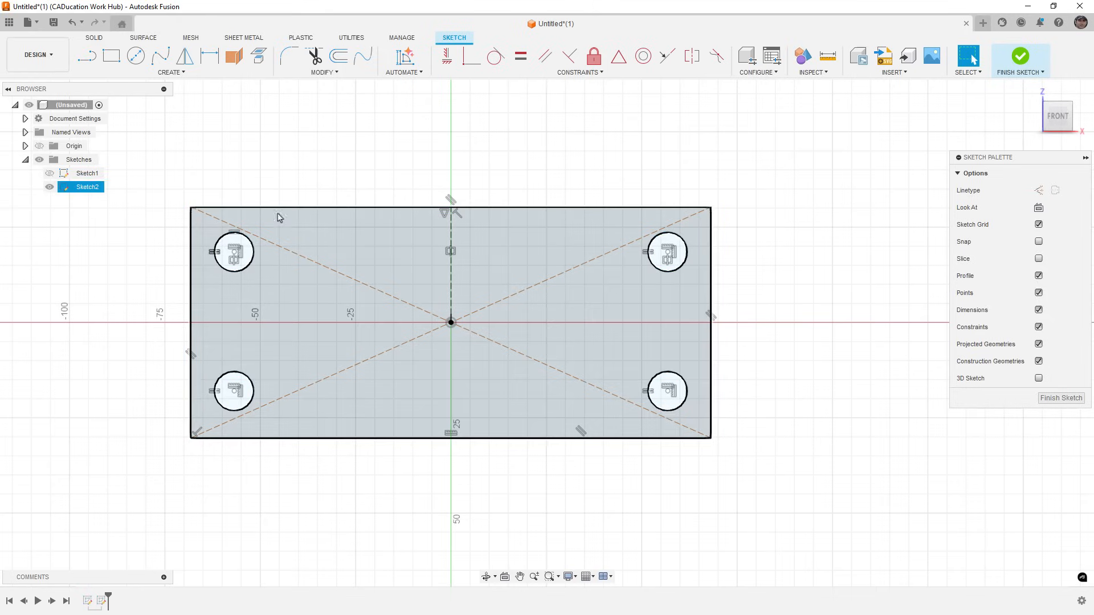
pyautogui.click(234, 252)
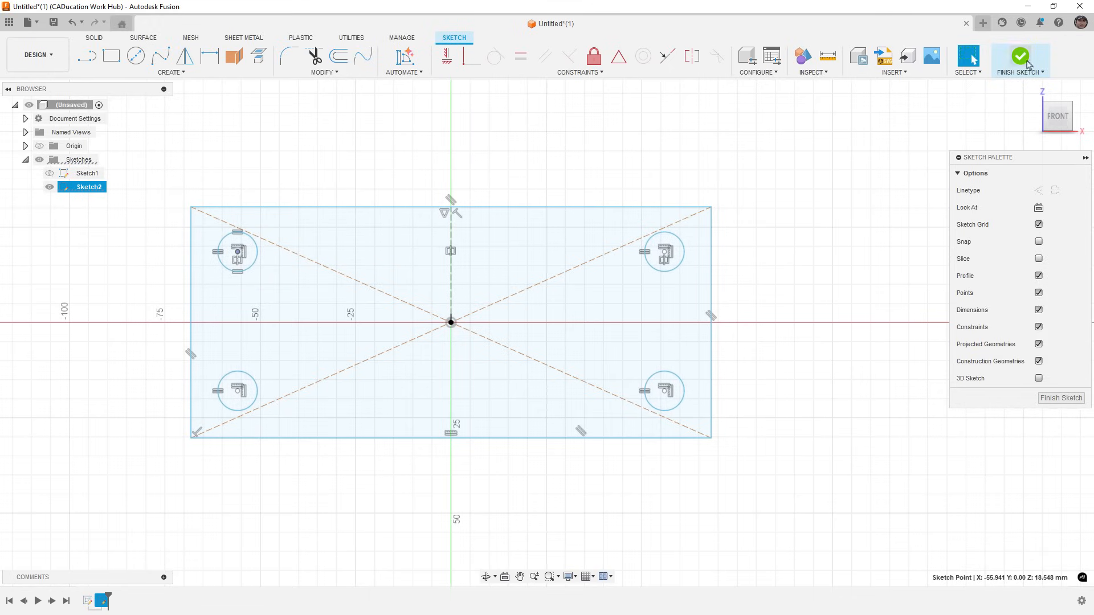
pyautogui.click(1019, 56)
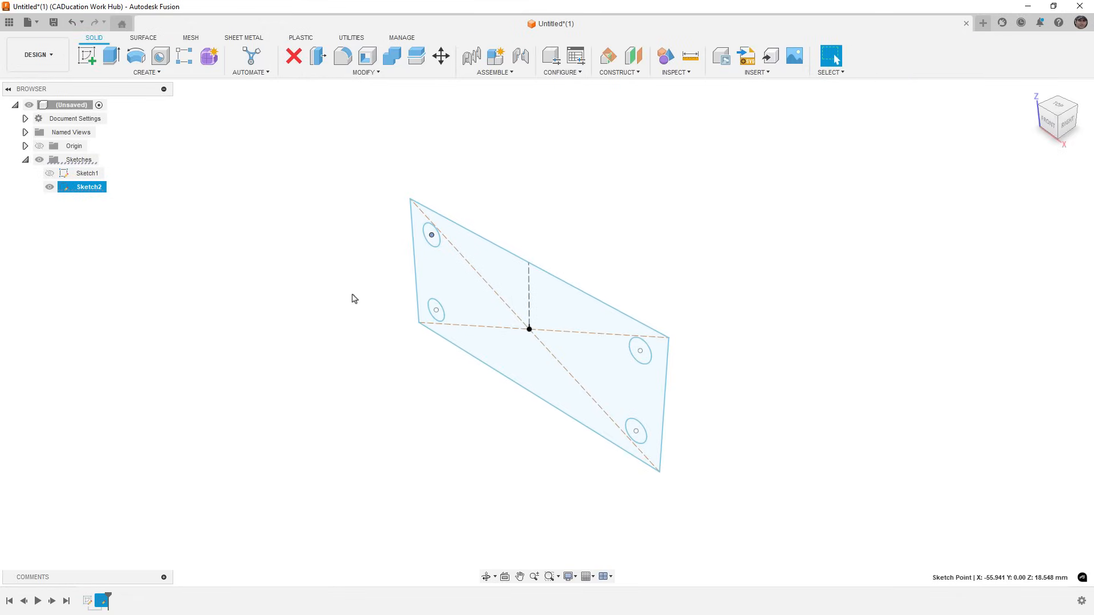
# Step: Start a new sketch, Sketch3, on the XZ front origin plane
pyautogui.click(49, 187)
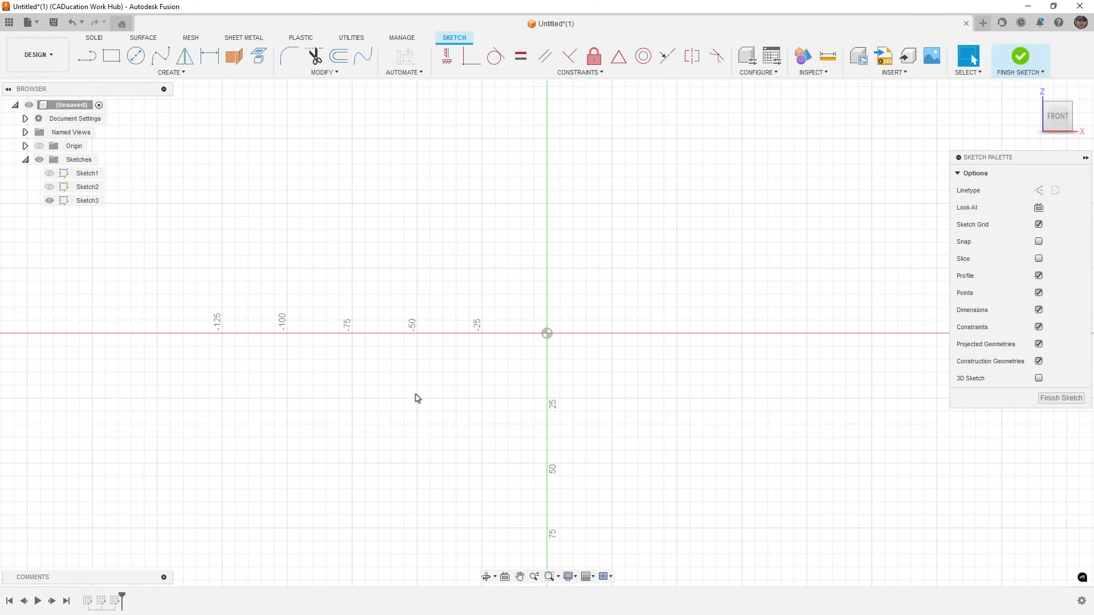
pyautogui.moveTo(405, 388)
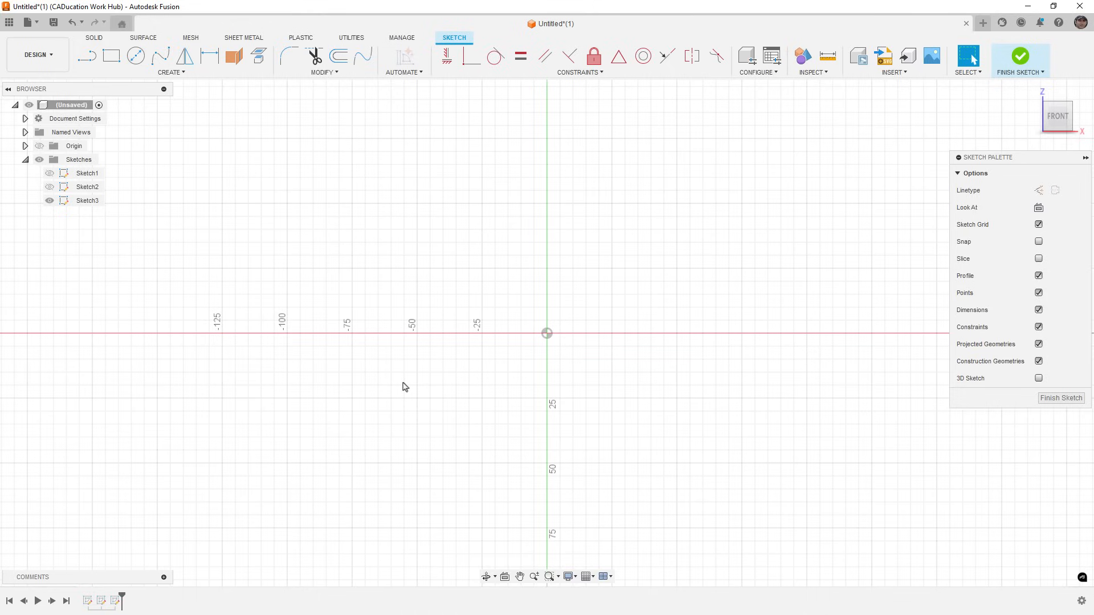
# Step: Draw a fit-point spline from the origin, arching up then curving down, and preview its curvature comb
pyautogui.click(159, 56)
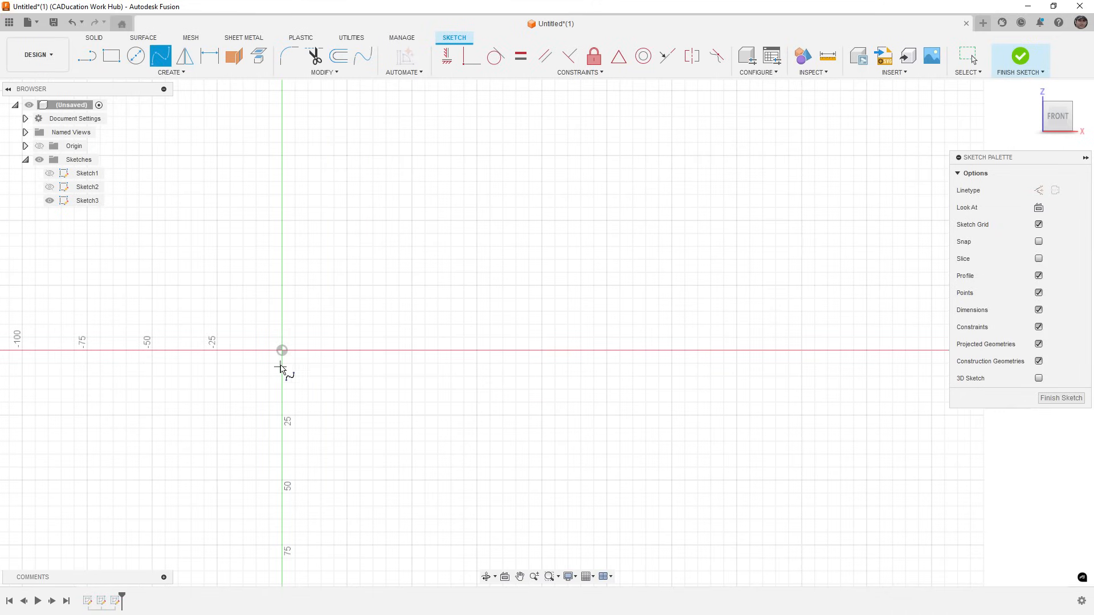
pyautogui.click(616, 196)
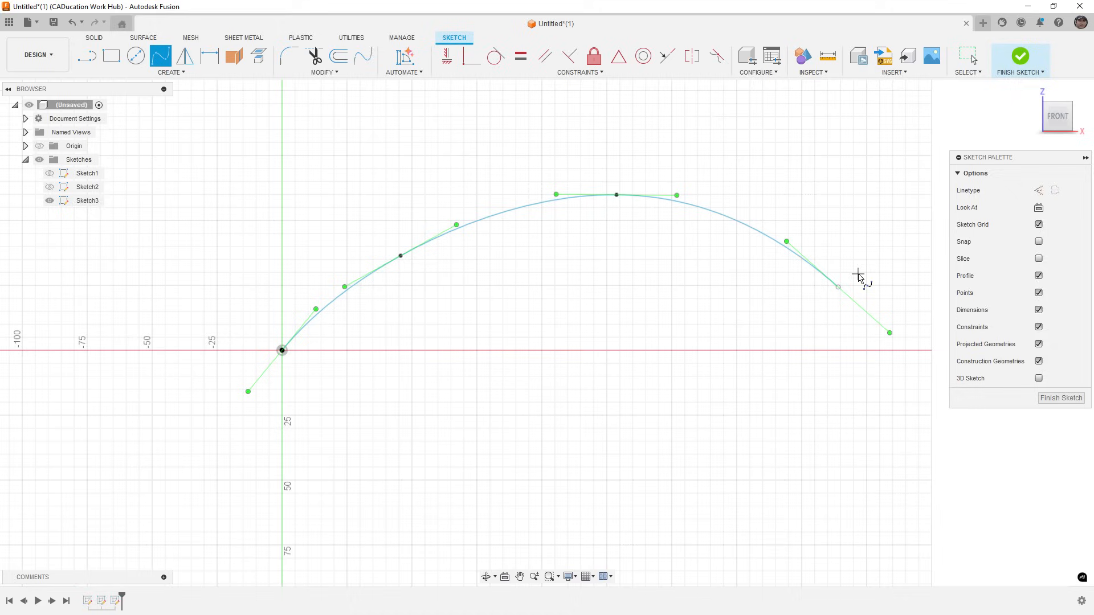
pyautogui.moveTo(787, 242)
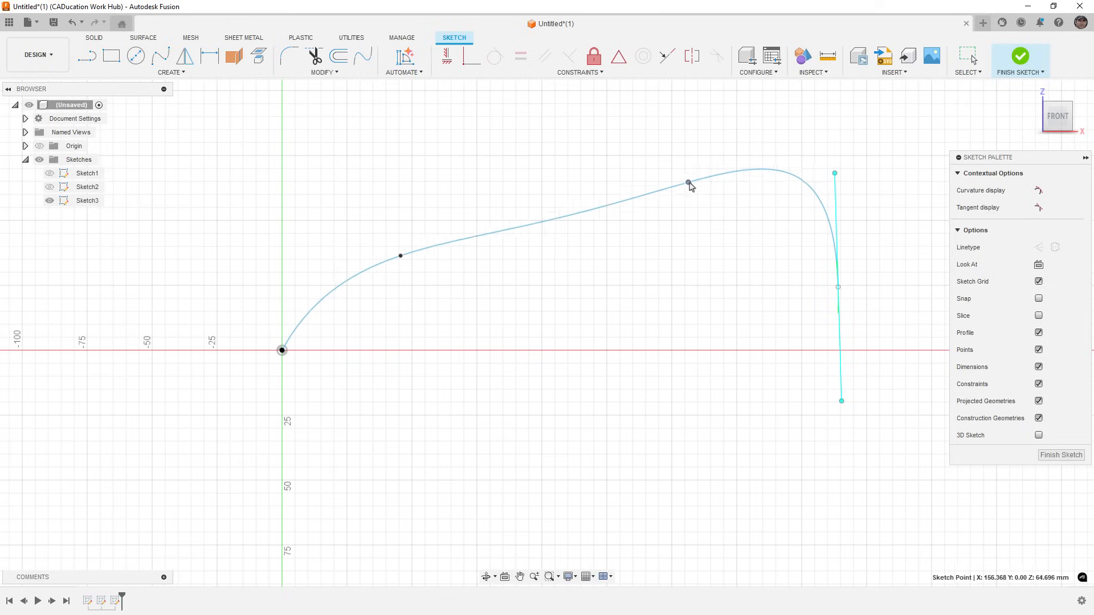
pyautogui.click(489, 237)
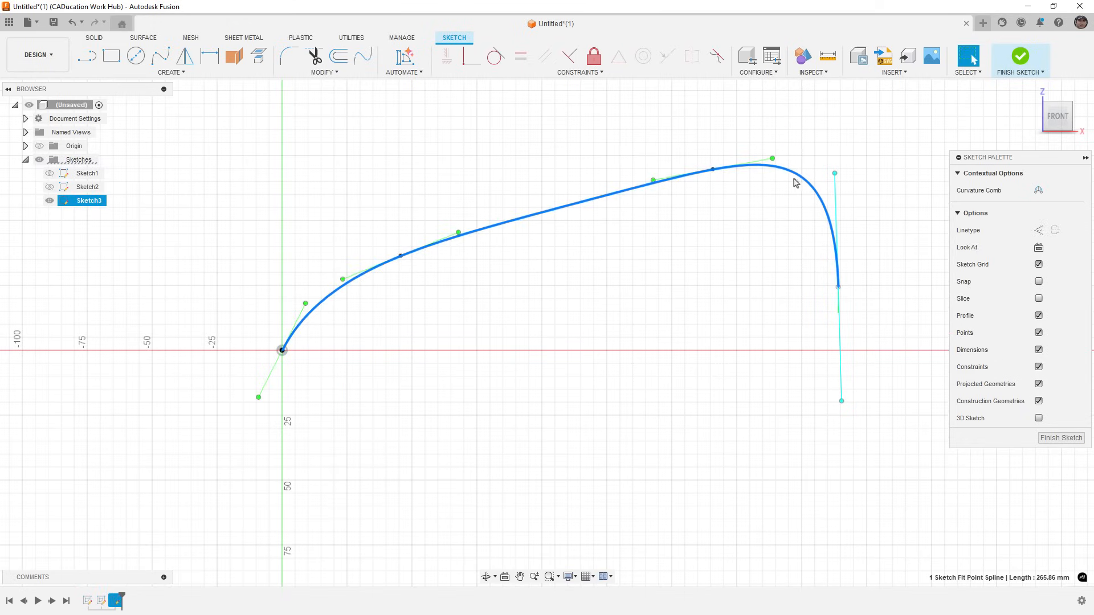
pyautogui.click(1038, 190)
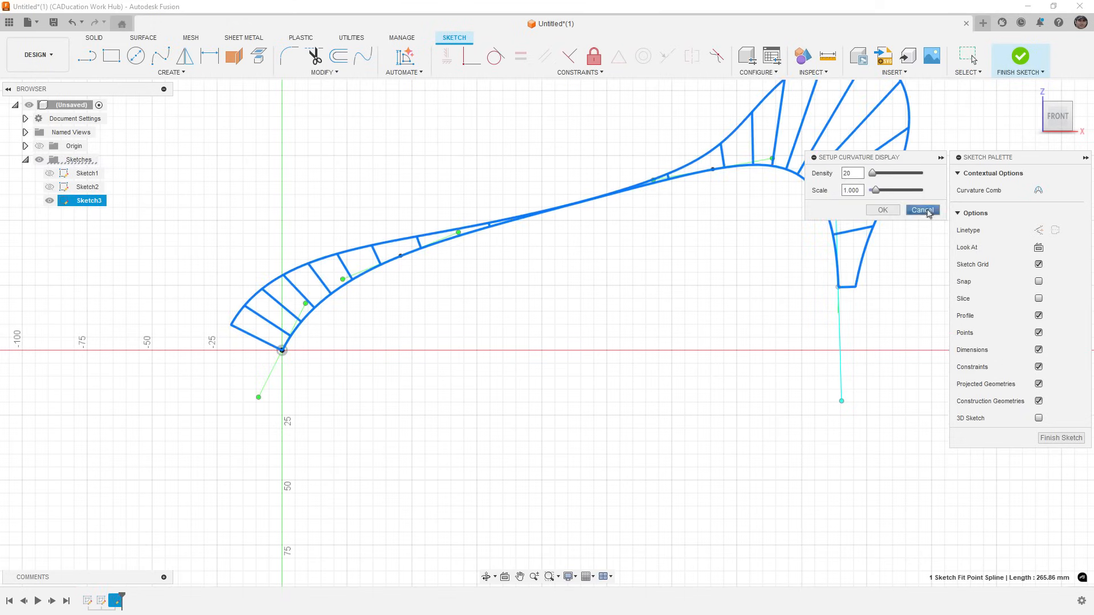
pyautogui.click(922, 211)
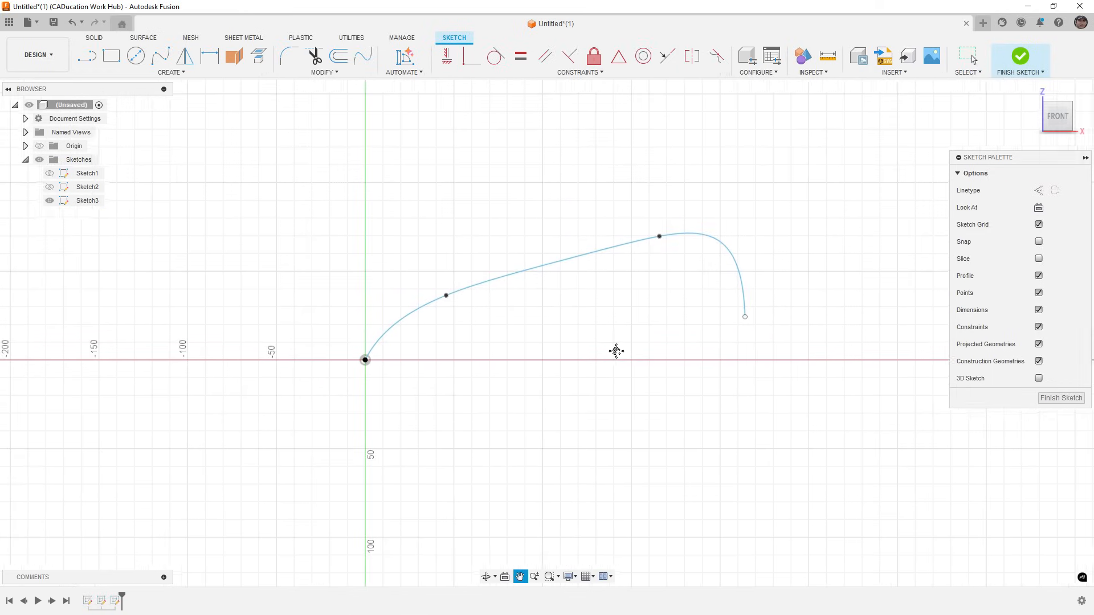
# Step: Run AutoConstrain on the fit-point spline and generate three dimensioning results
pyautogui.click(404, 56)
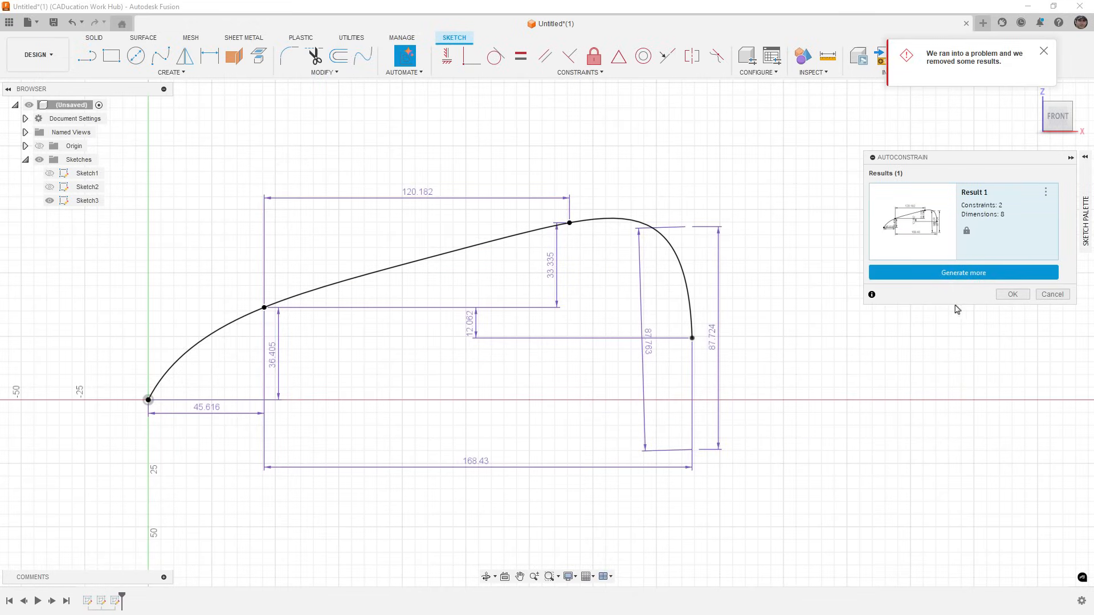
pyautogui.click(963, 273)
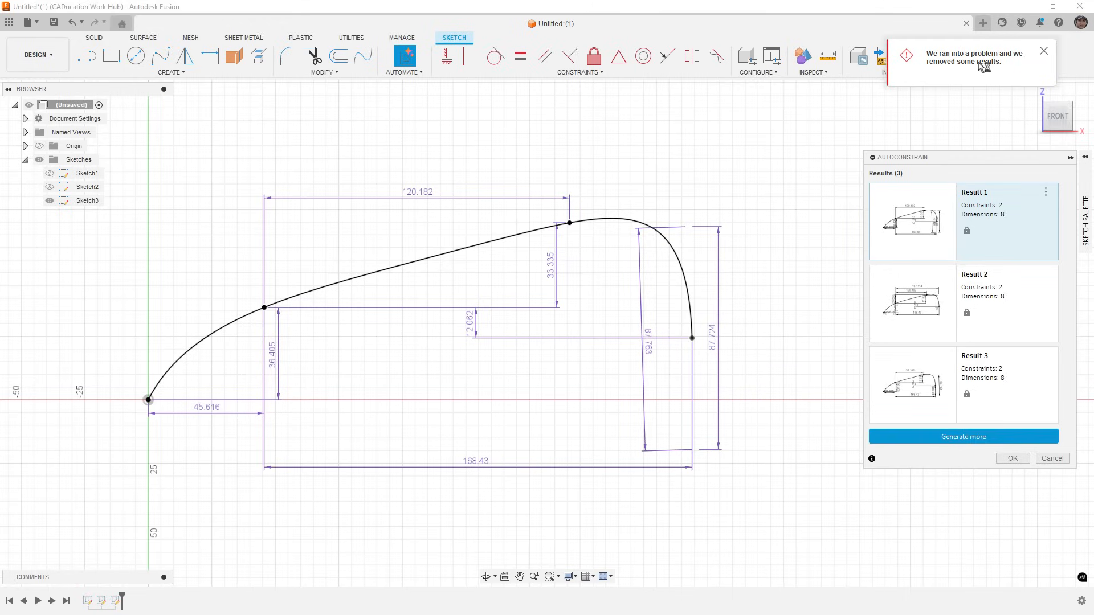
pyautogui.moveTo(777, 321)
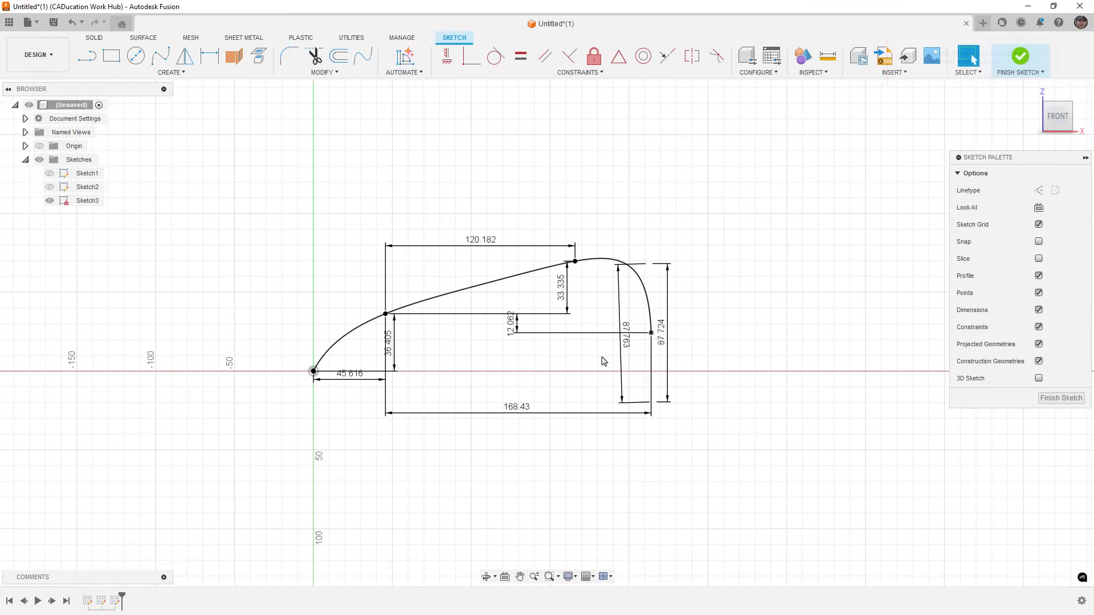
# Step: Finish Sketch3, start Sketch4 on the front plane, and draw a control-point spline
pyautogui.click(1019, 56)
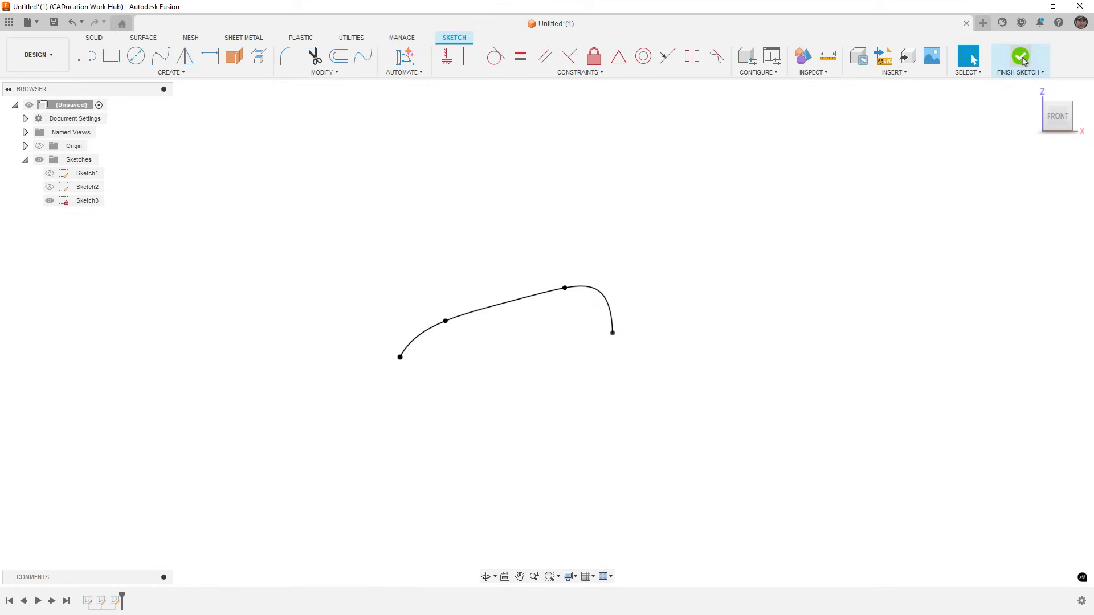
pyautogui.click(1020, 58)
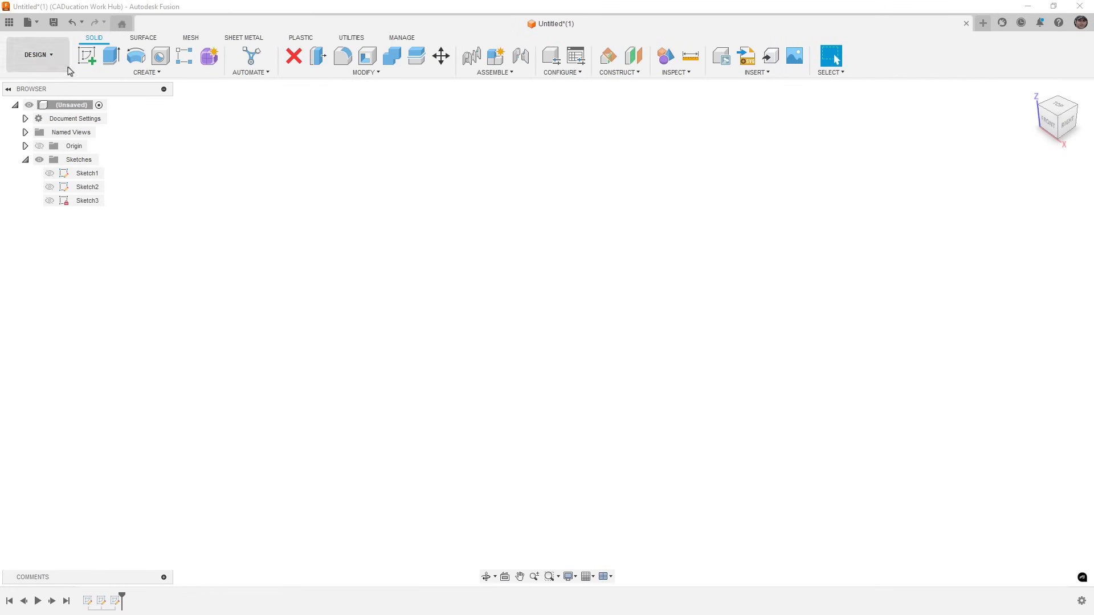
pyautogui.click(86, 55)
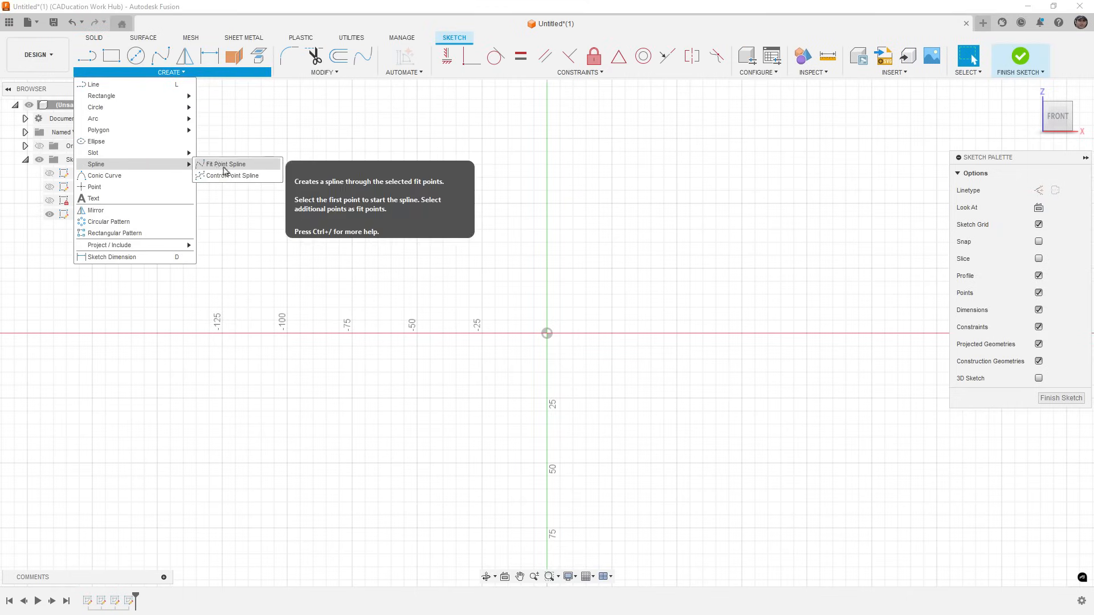
pyautogui.click(224, 164)
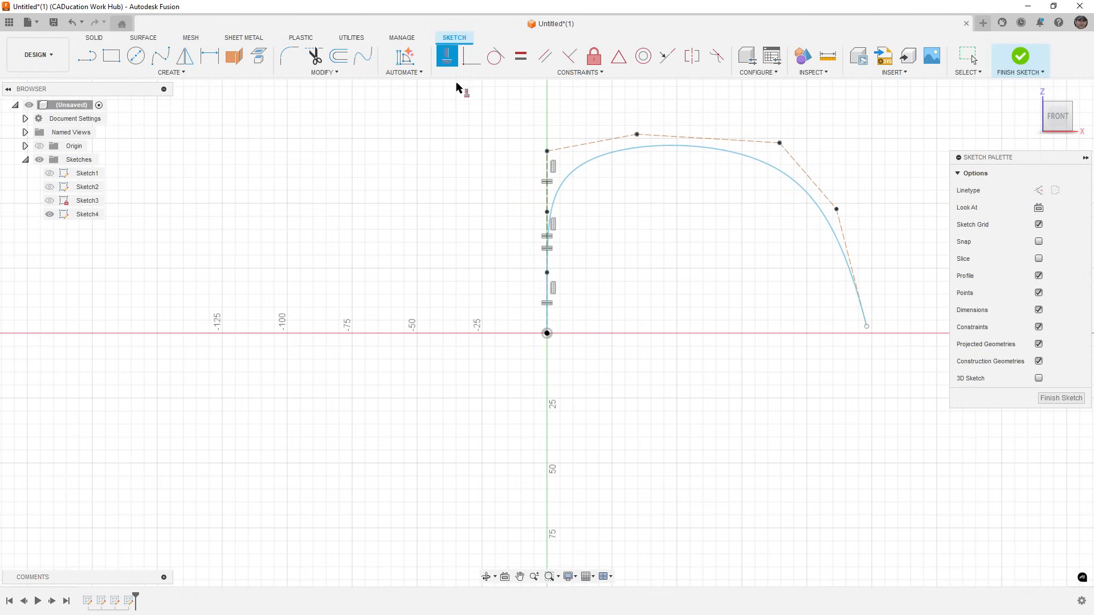
# Step: Apply AutoConstrain's second generated result to the control-point spline, giving 111.405 and 123.033
pyautogui.click(403, 56)
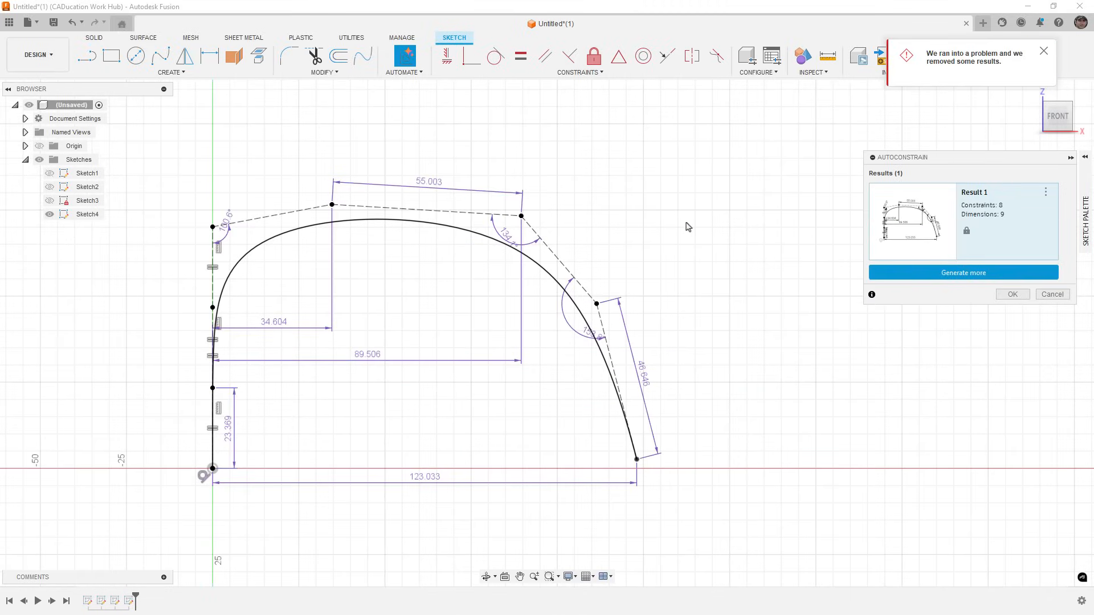
pyautogui.moveTo(646, 363)
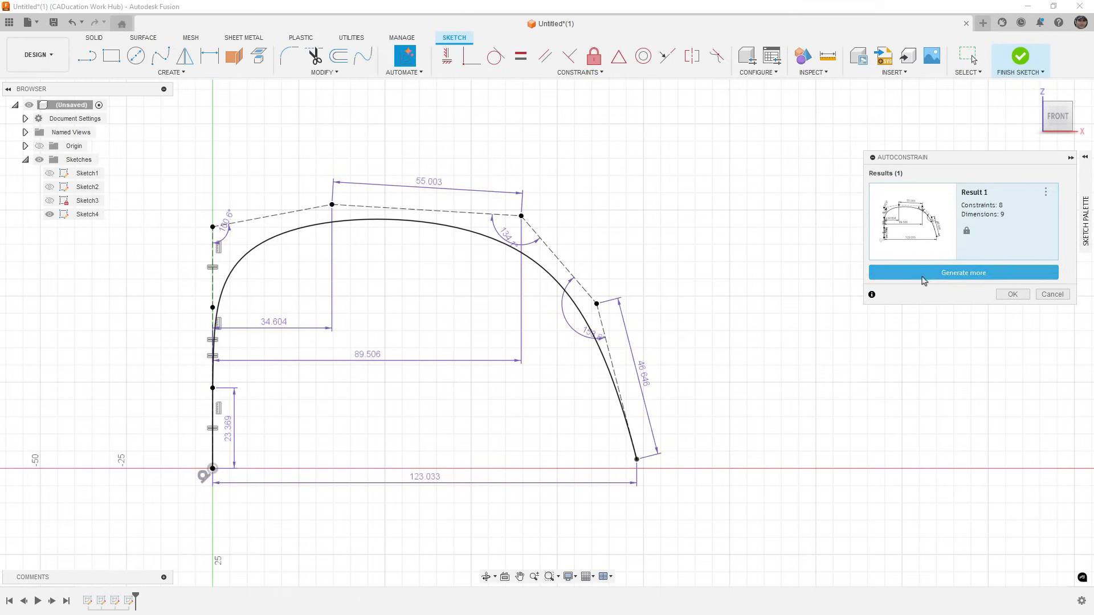
pyautogui.click(963, 273)
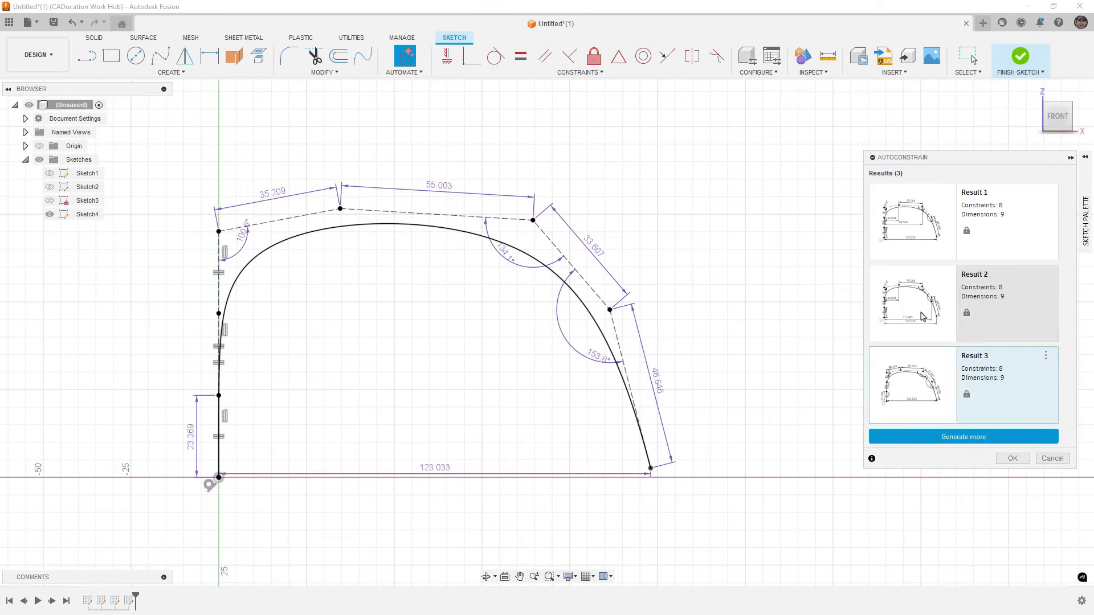
pyautogui.click(1007, 303)
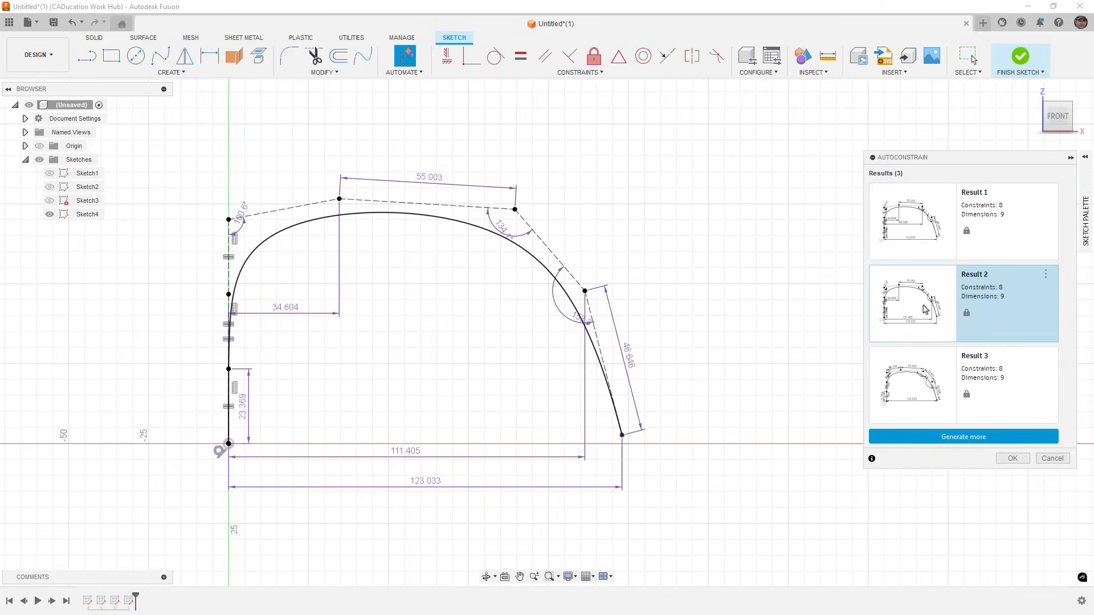
pyautogui.moveTo(860, 333)
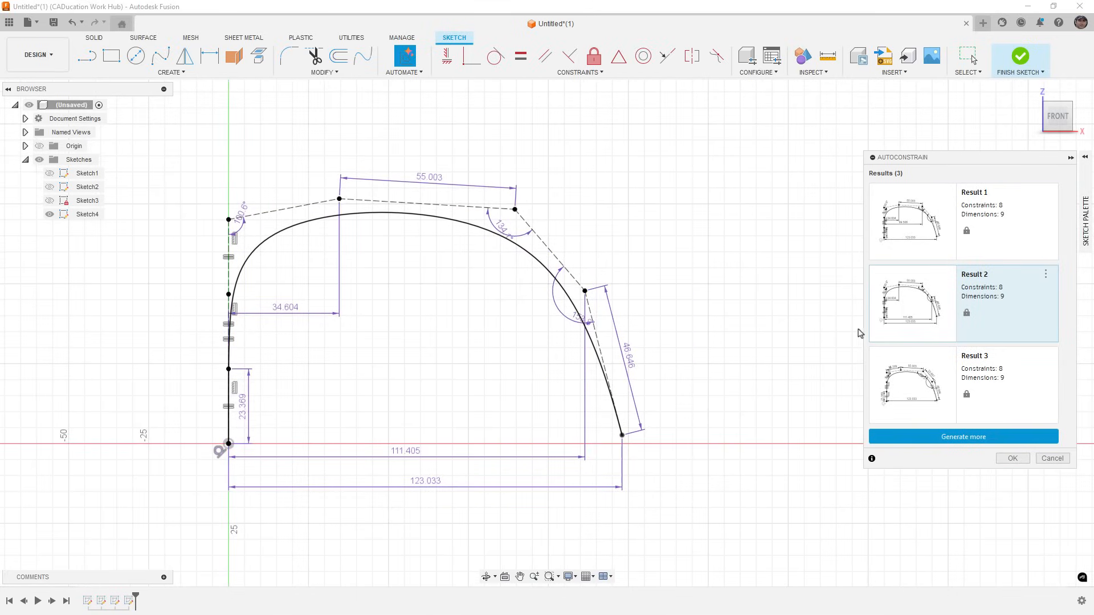
pyautogui.click(1011, 458)
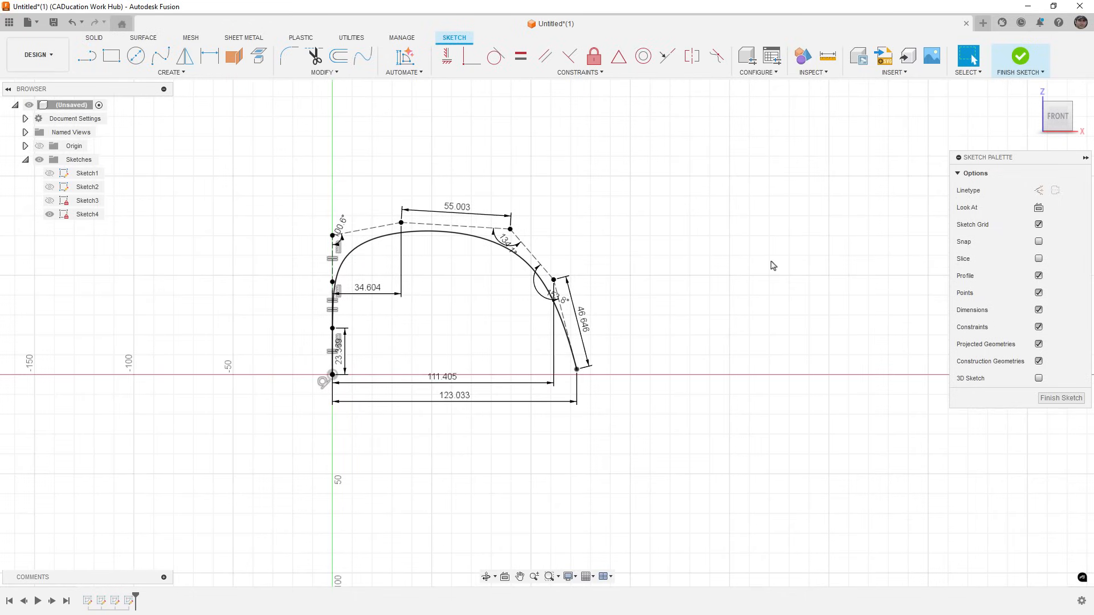
# Step: Constrain the 55.003 top control-polygon edge horizontal
pyautogui.click(457, 240)
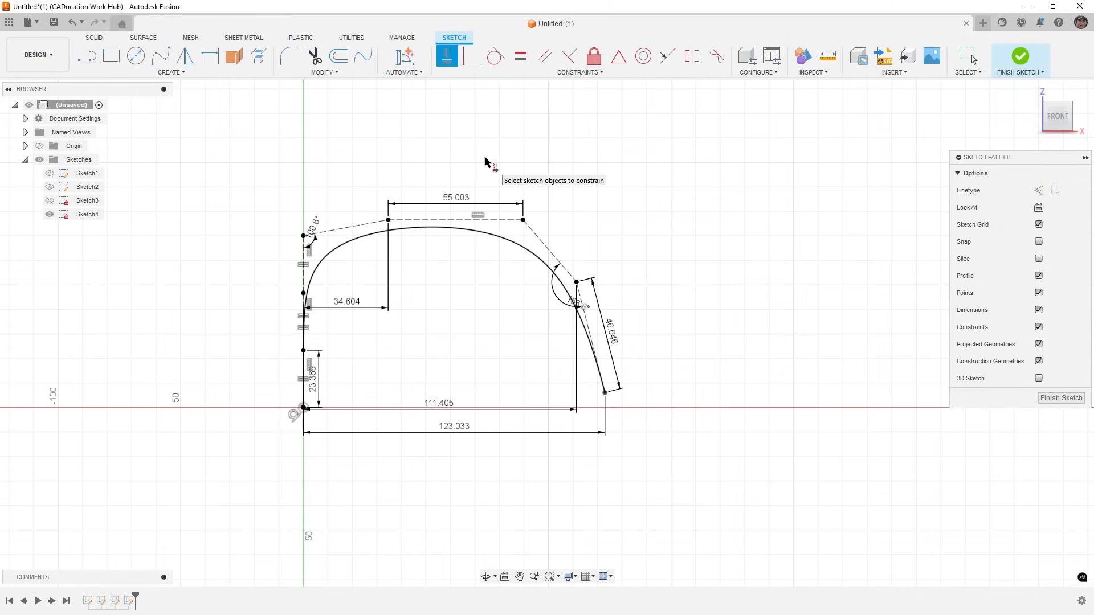
pyautogui.moveTo(708, 216)
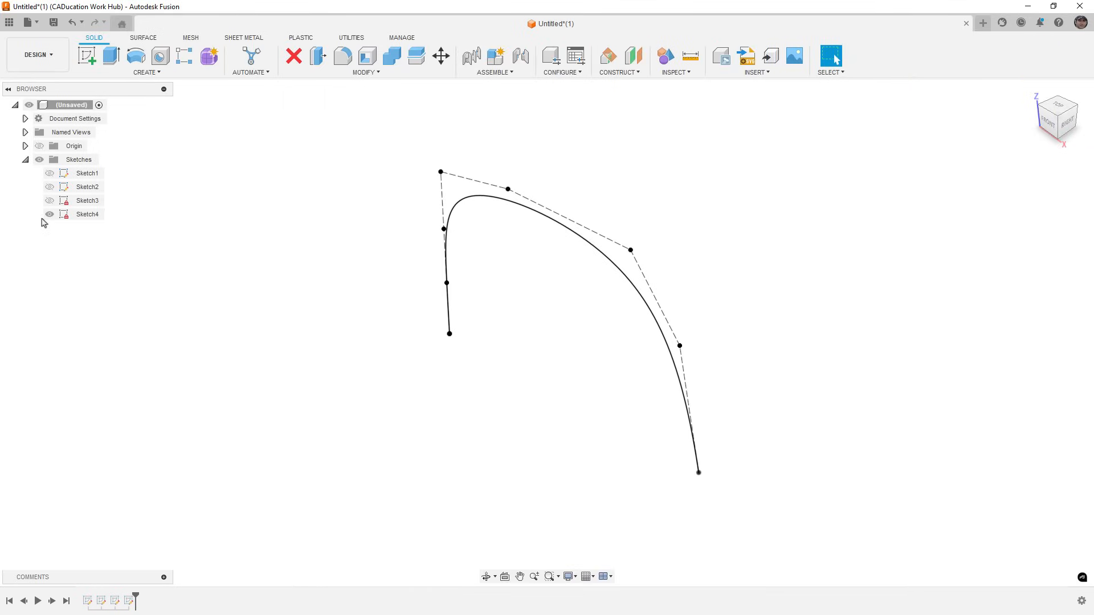
# Step: Hide the spline and rectangle sketches in the Browser, leaving only Sketch1 visible
pyautogui.click(49, 200)
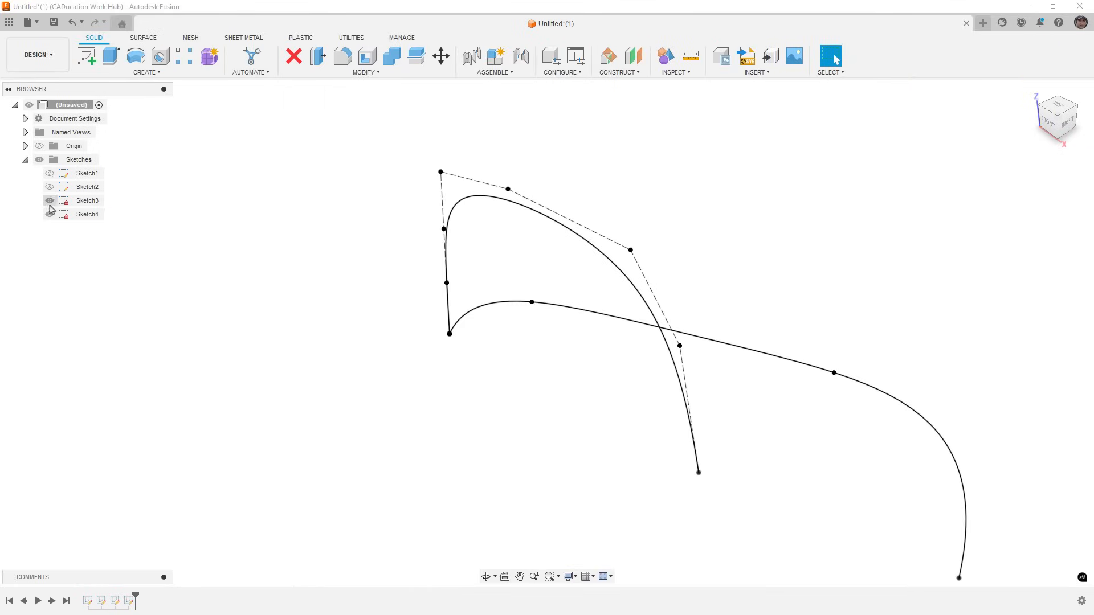
pyautogui.click(49, 200)
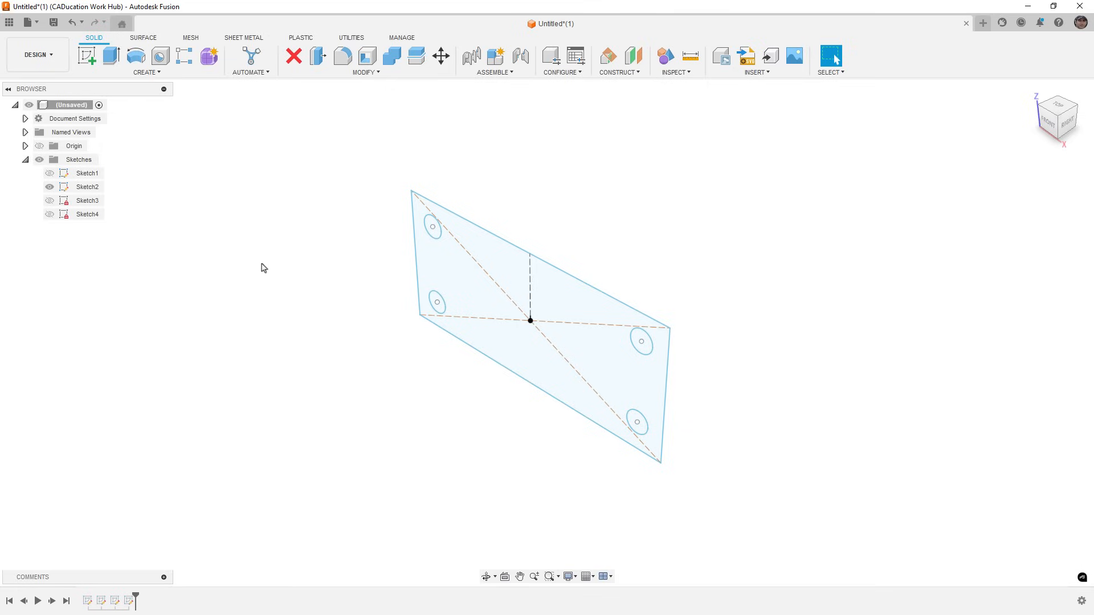
pyautogui.moveTo(313, 296)
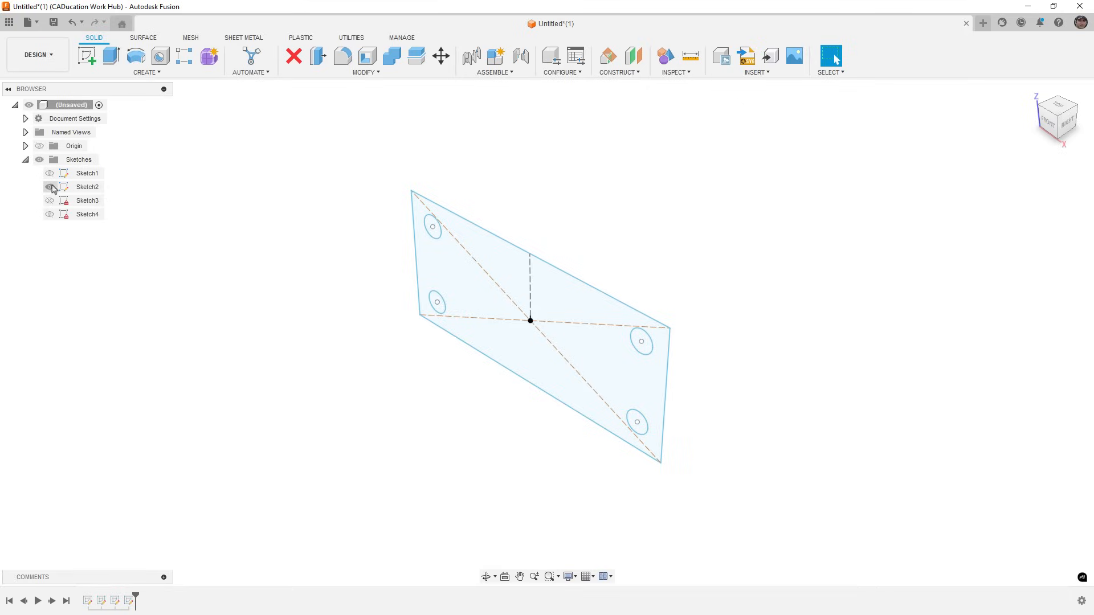
pyautogui.click(50, 187)
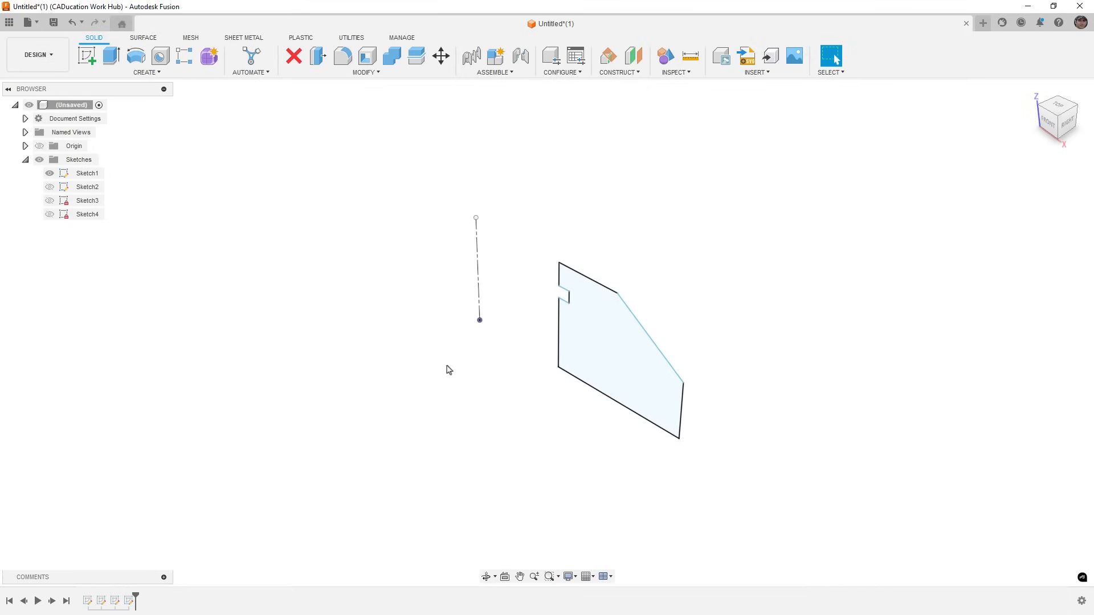
pyautogui.moveTo(478, 313)
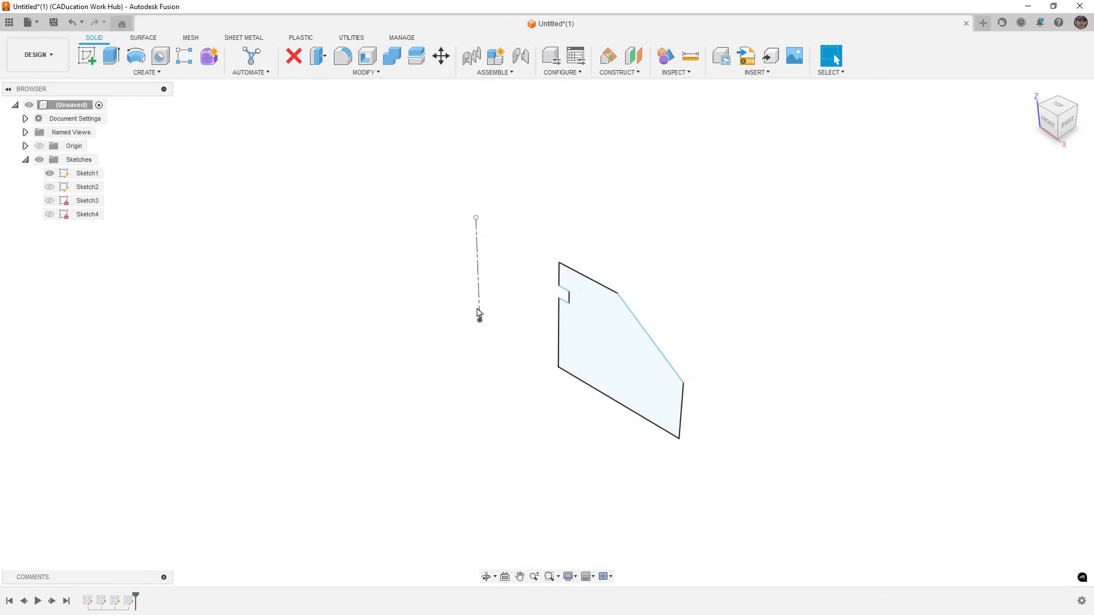
pyautogui.click(476, 268)
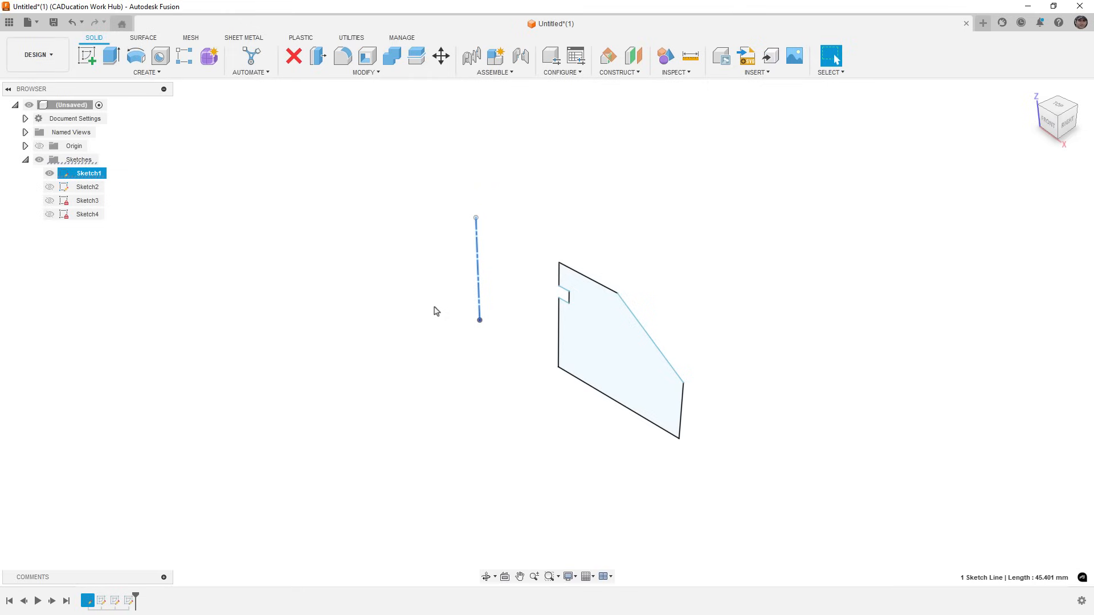
pyautogui.moveTo(482, 303)
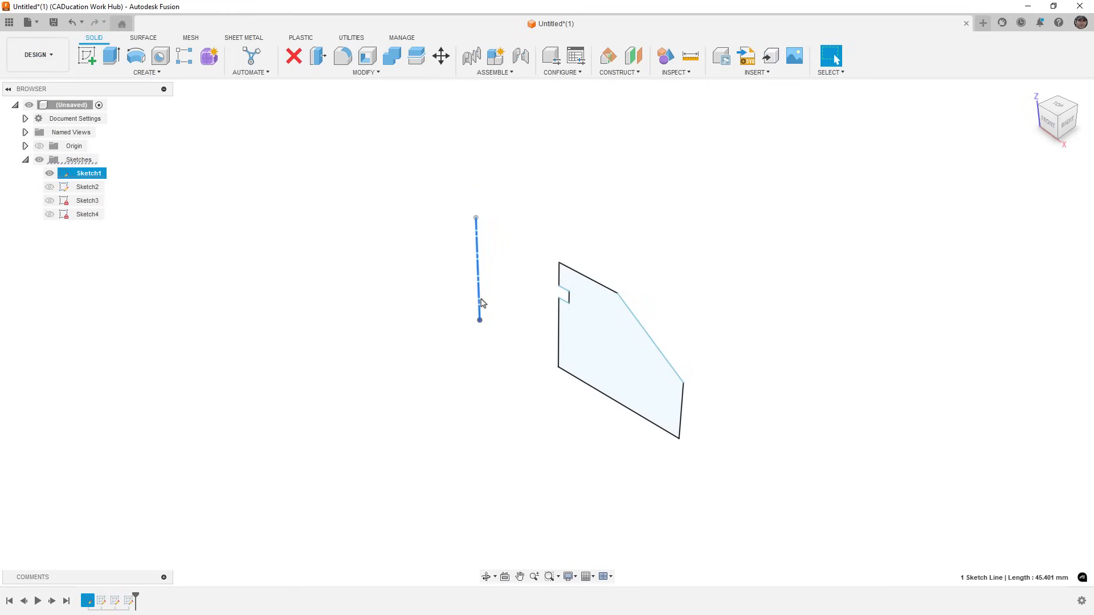
pyautogui.moveTo(541, 338)
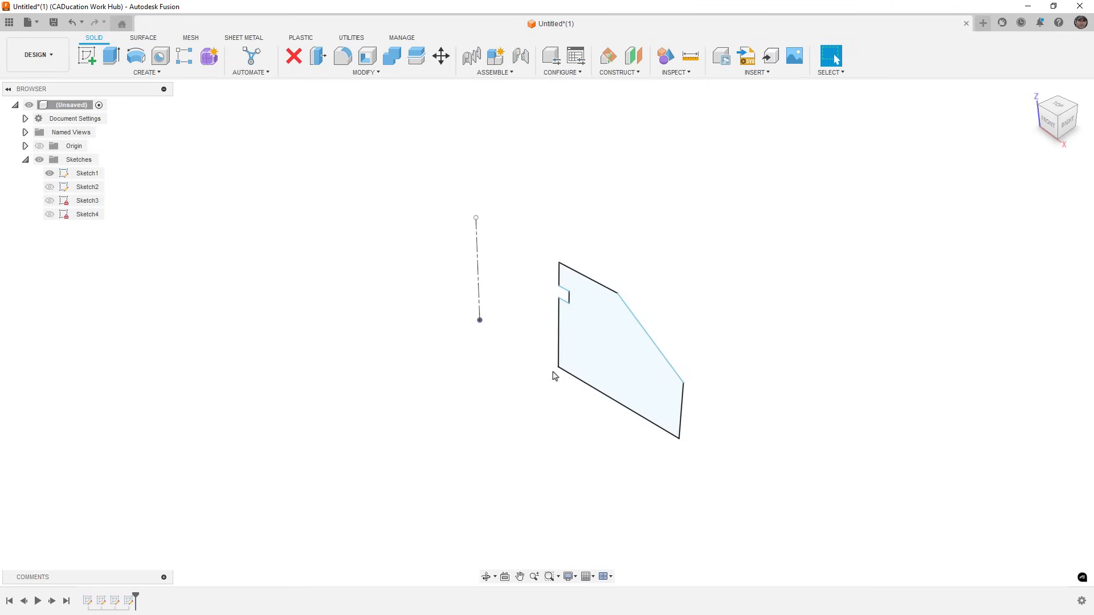
pyautogui.moveTo(638, 264)
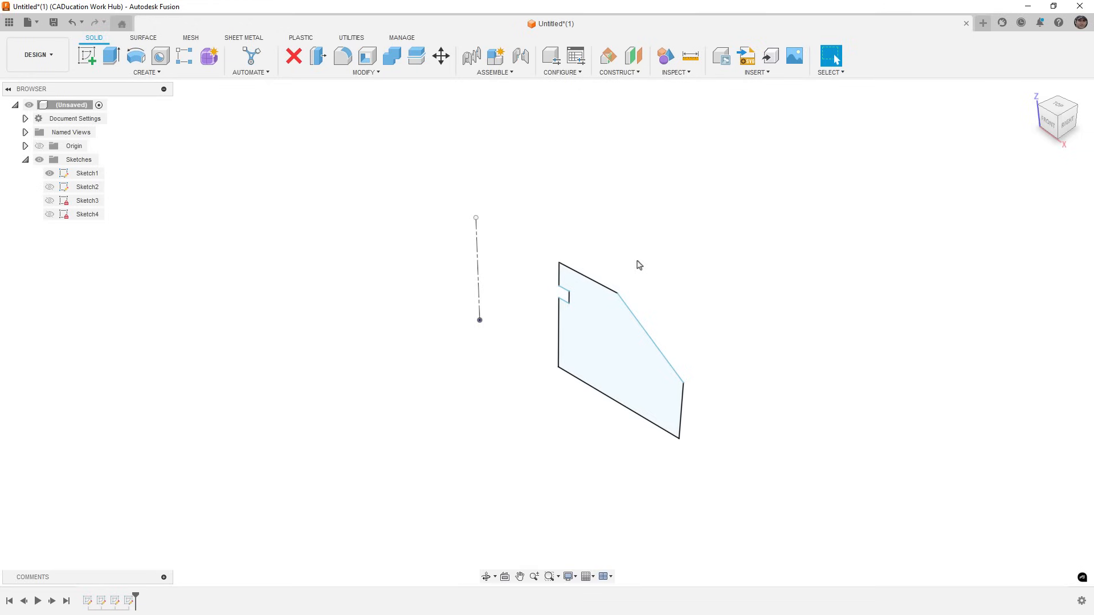
pyautogui.moveTo(842, 311)
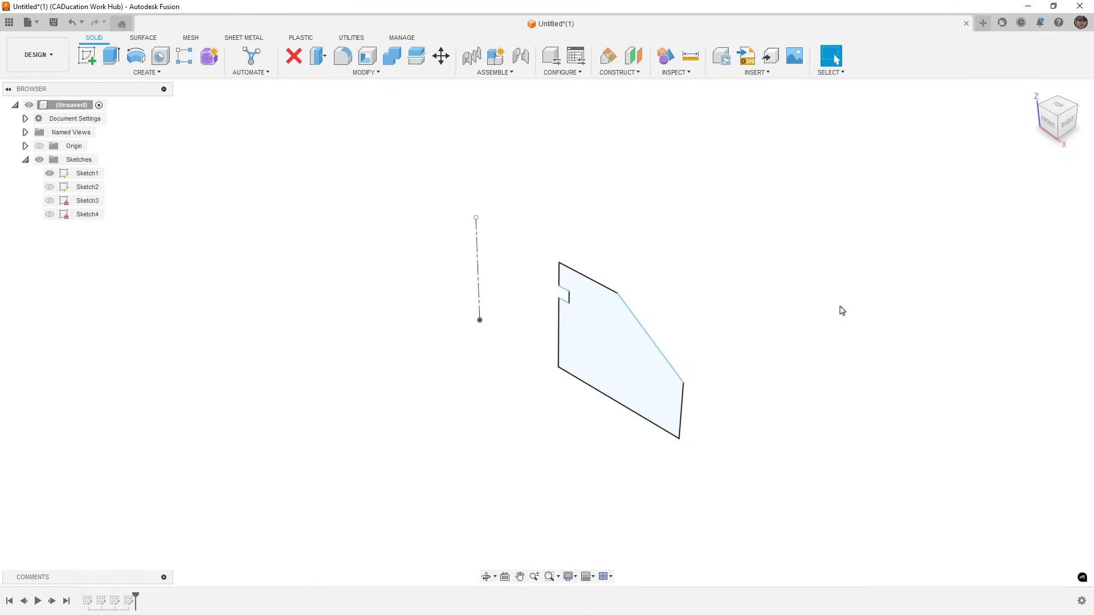
pyautogui.moveTo(816, 309)
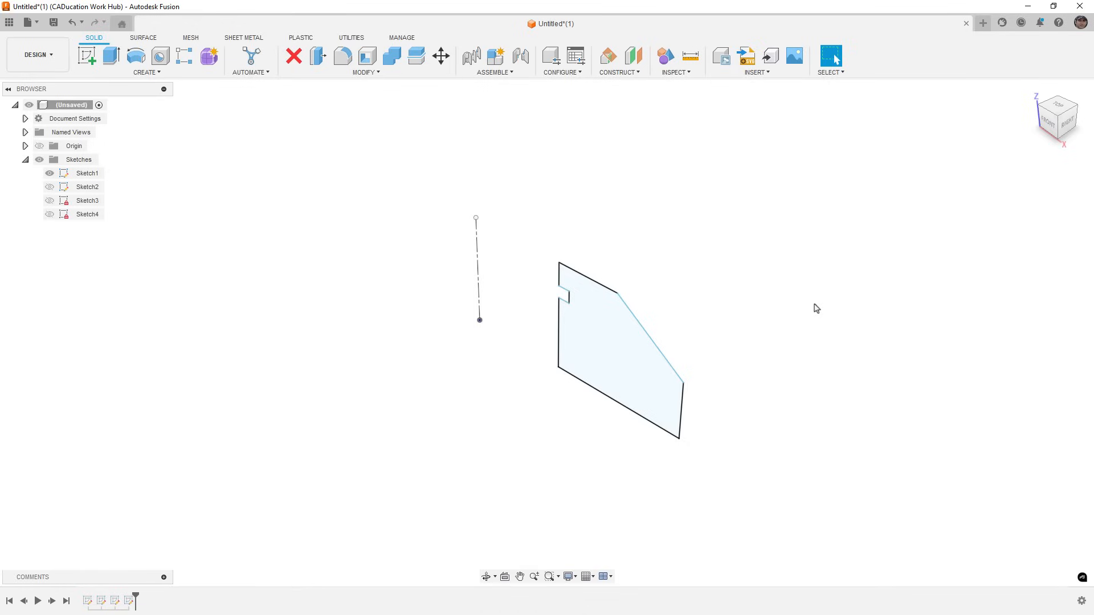